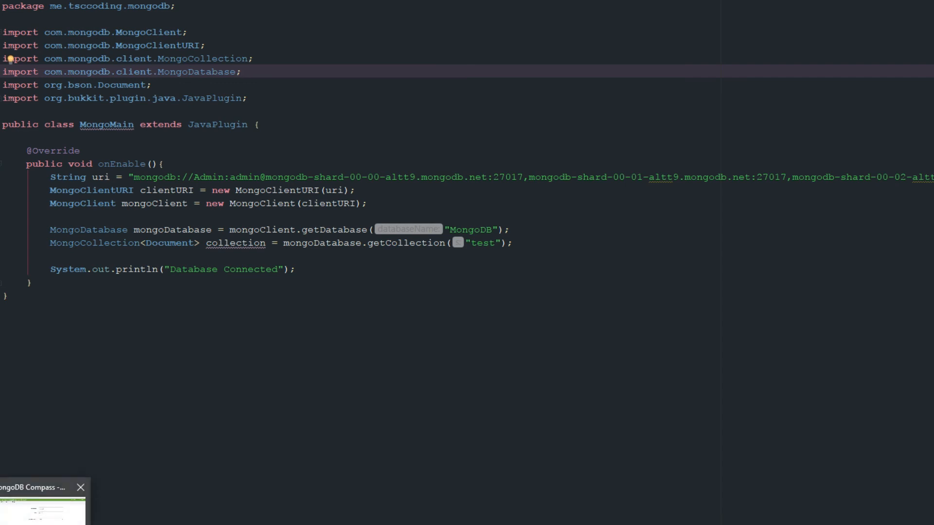
Connect Compass to the saved Admin cluster connection and dismiss the update notice
click(39, 488)
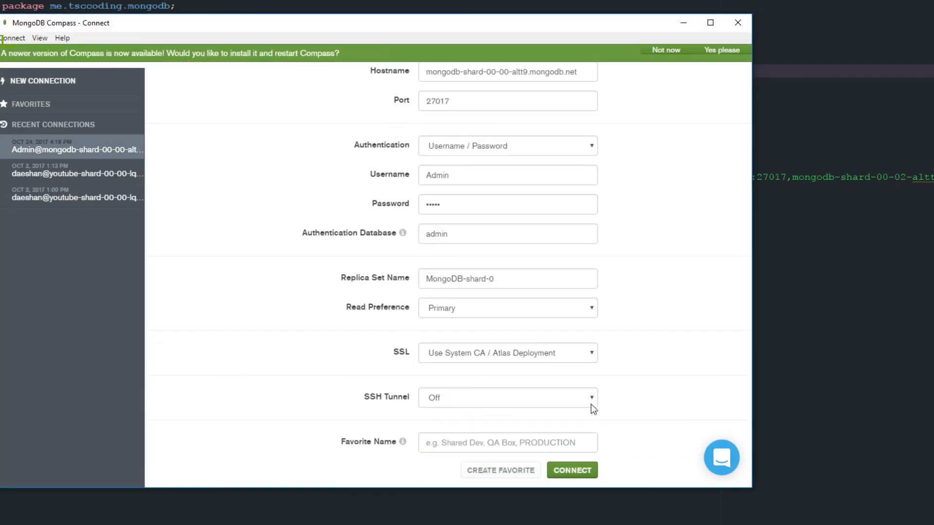
click(571, 470)
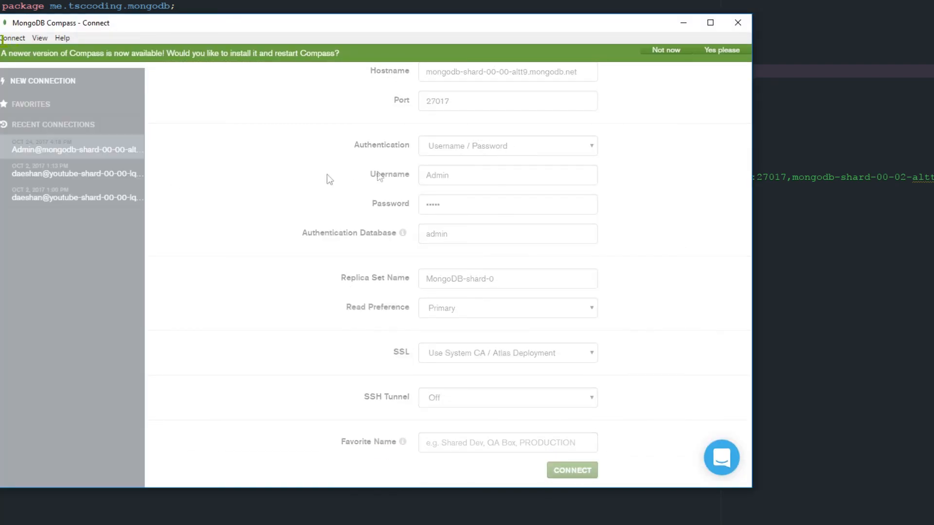
click(665, 49)
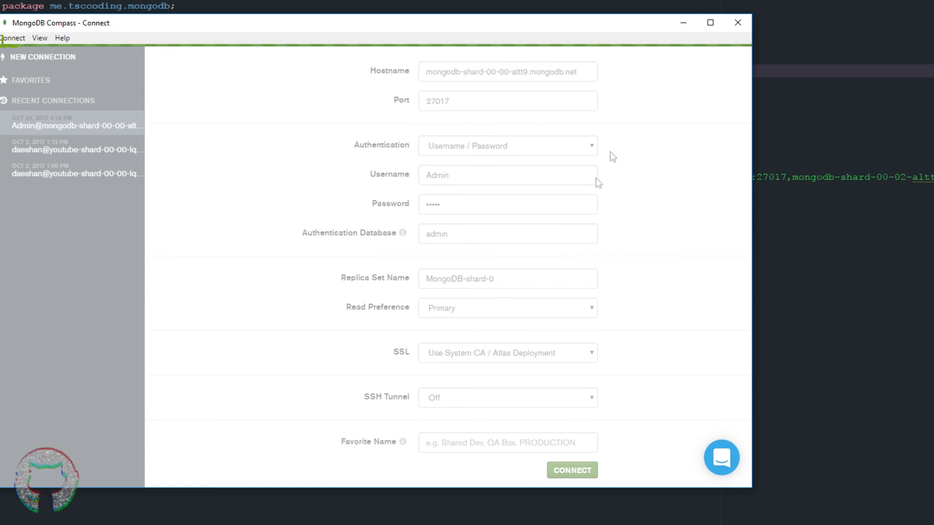
mouse_move(634, 59)
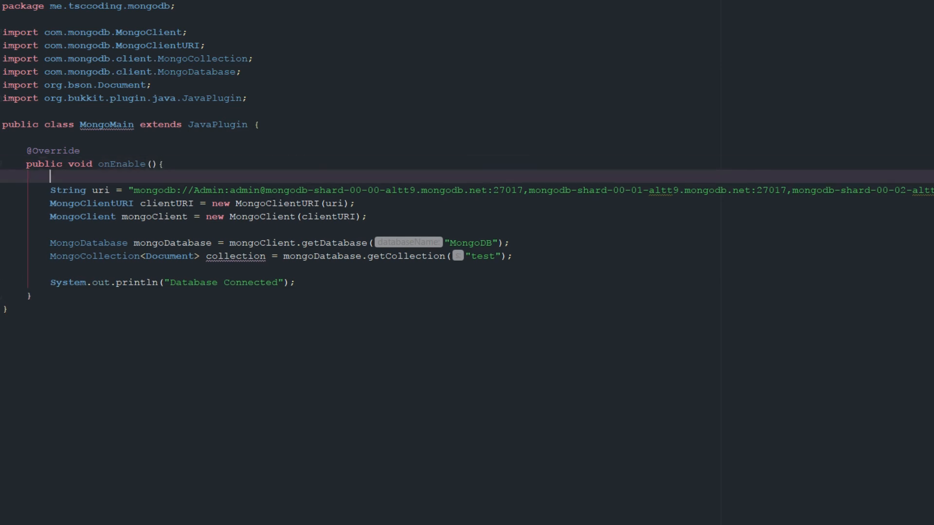
Add this.getServer().getPluginManager().registerEvents(this, this) in onEnable and 'implements Listener' on MongoMain
text(this.ge)
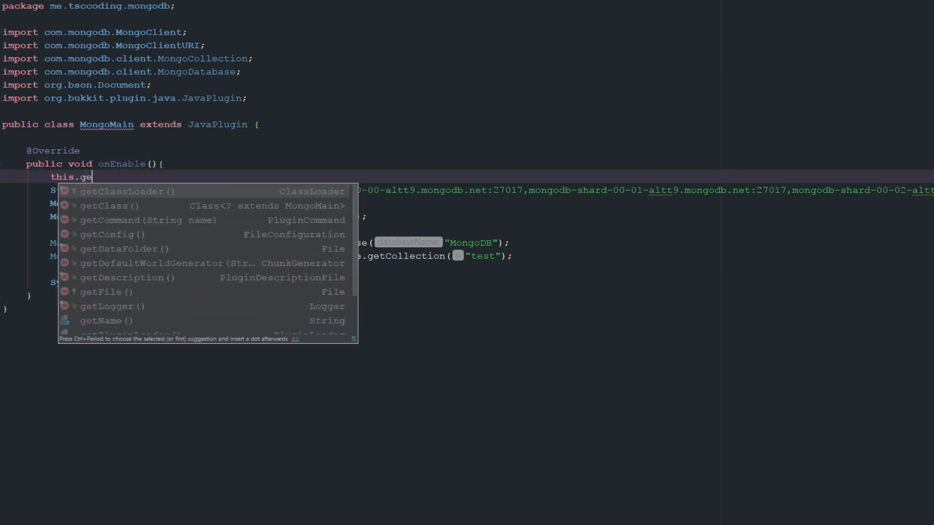
text(ts)
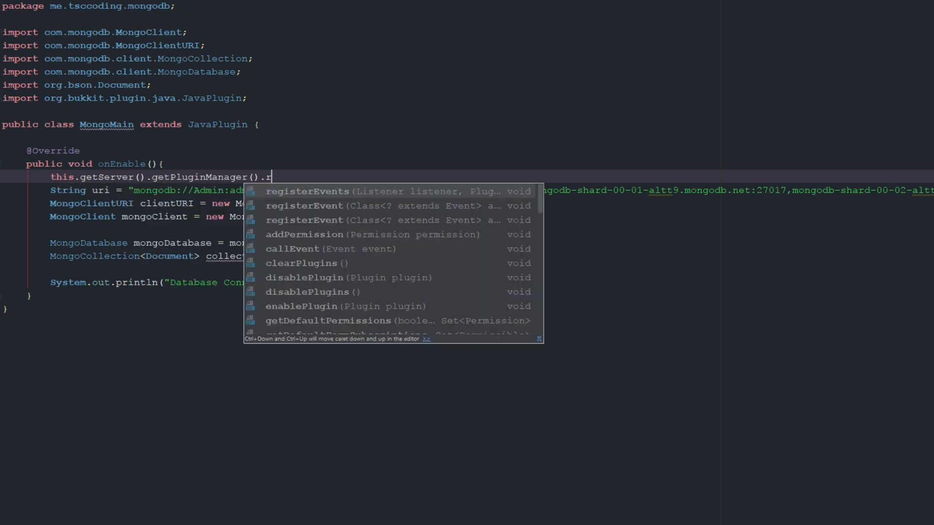
click(307, 192)
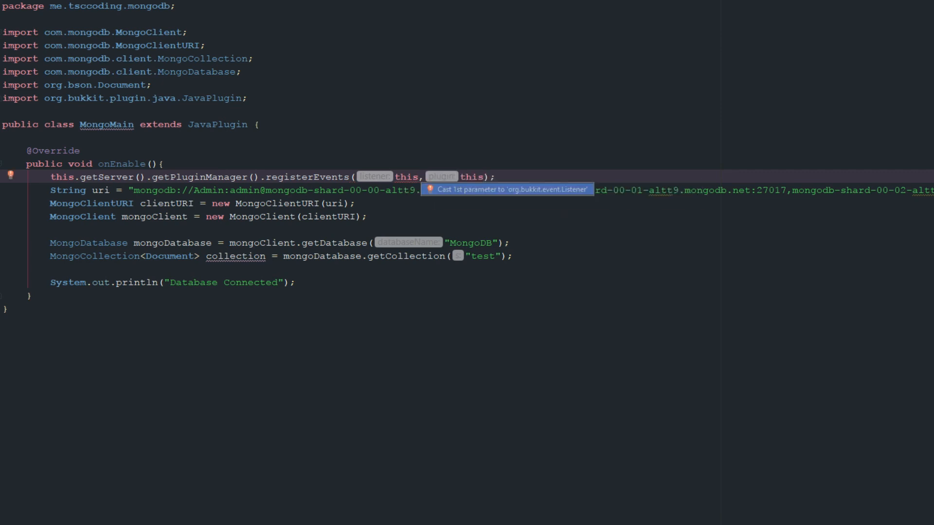
text(i)
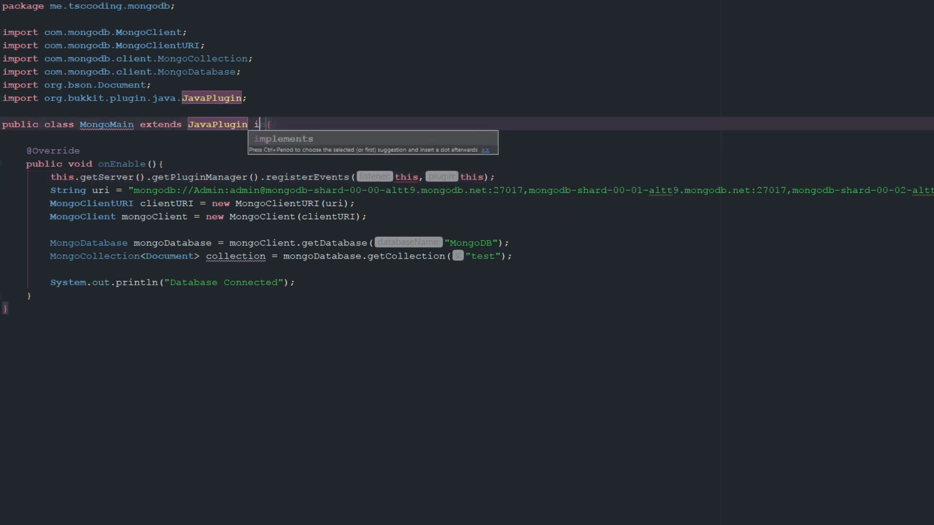
text(mplements Listener)
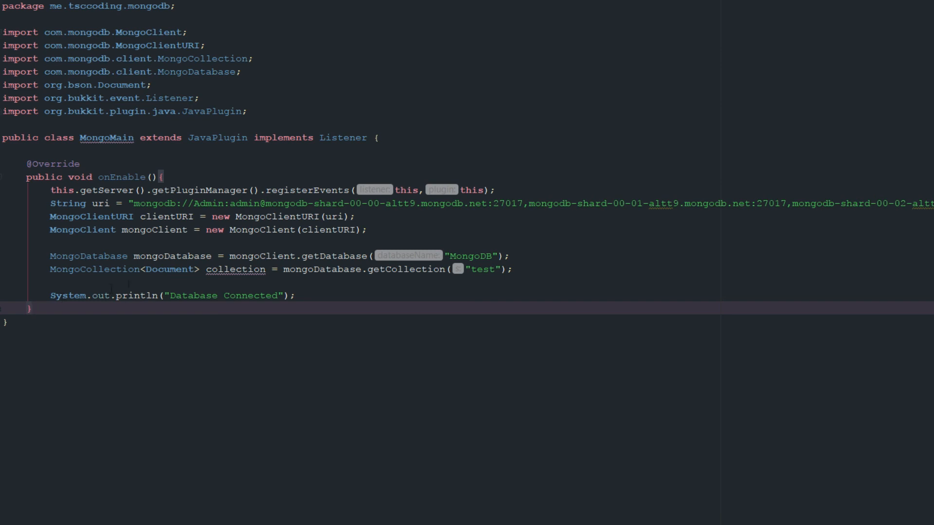
drag(53, 189, 511, 268)
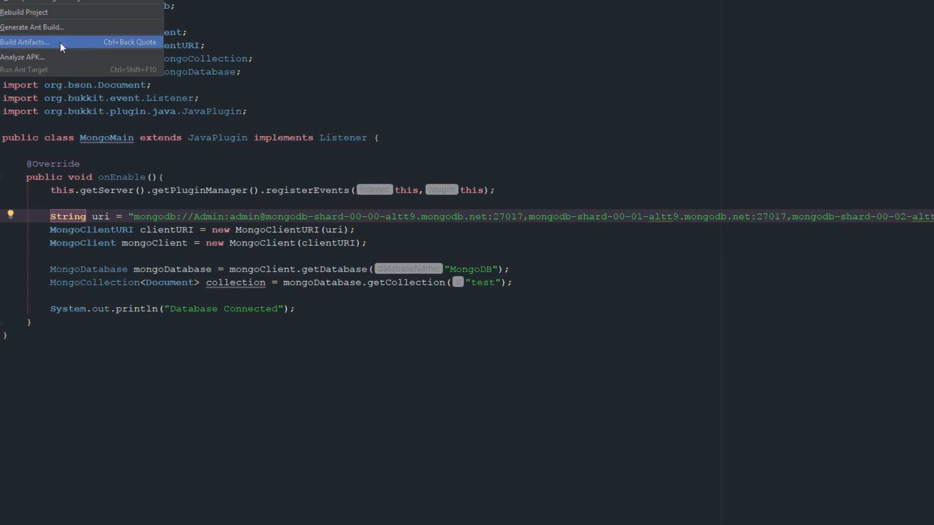
Build the plugin jar via Build Artifacts and check the server log
click(25, 42)
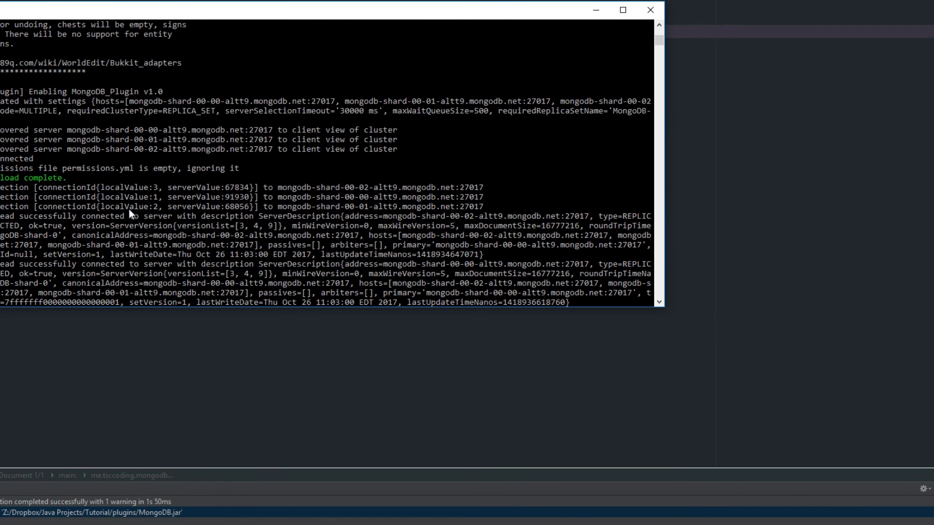
scroll(down, 3)
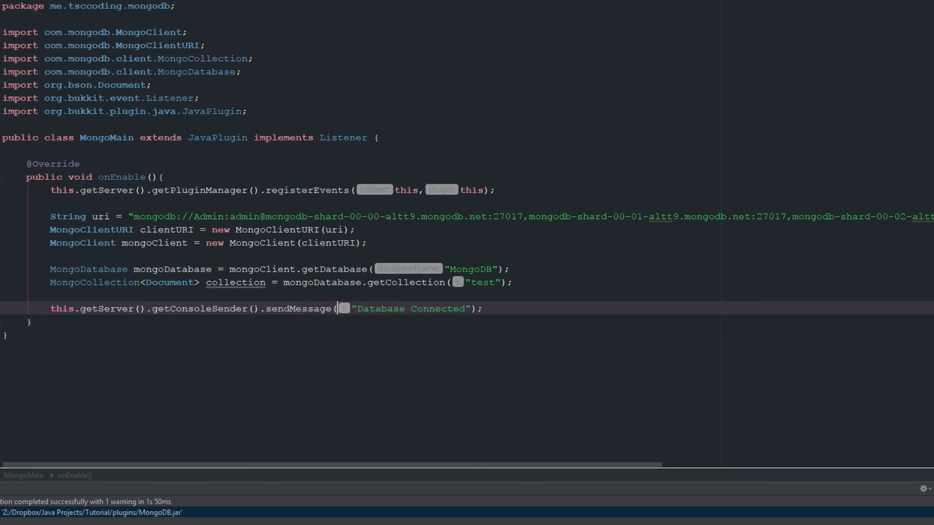
Prefix the connection message with ChatColor.GREEN and "[MONGODB] "
text(ChatColor.GREEN +)
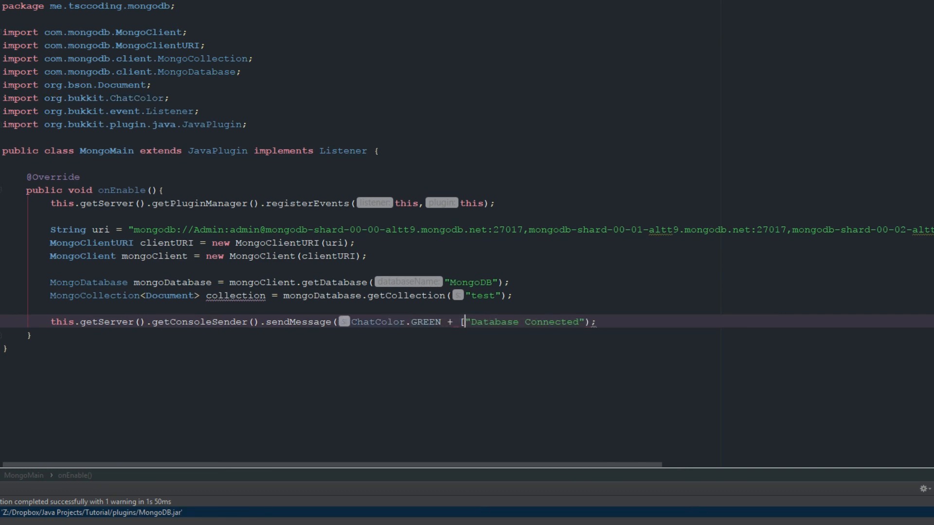
text([MONGO")
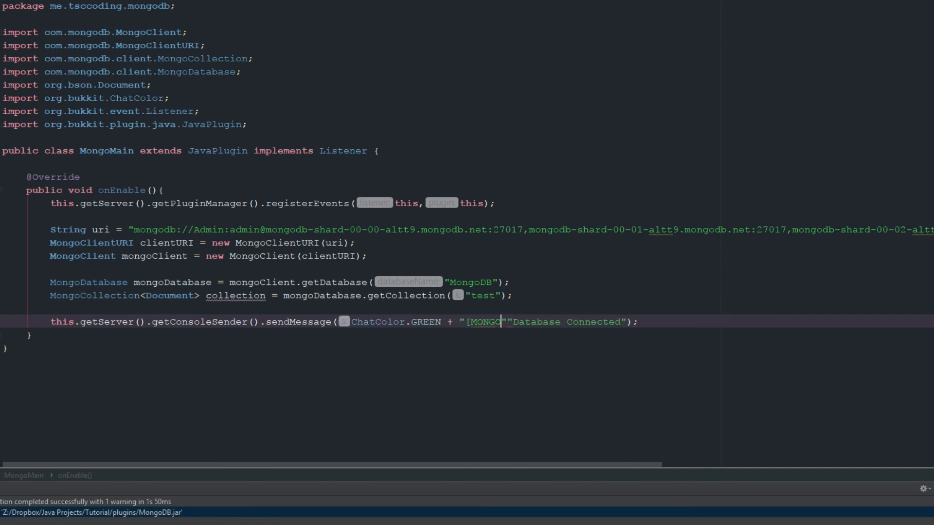
text(DB])
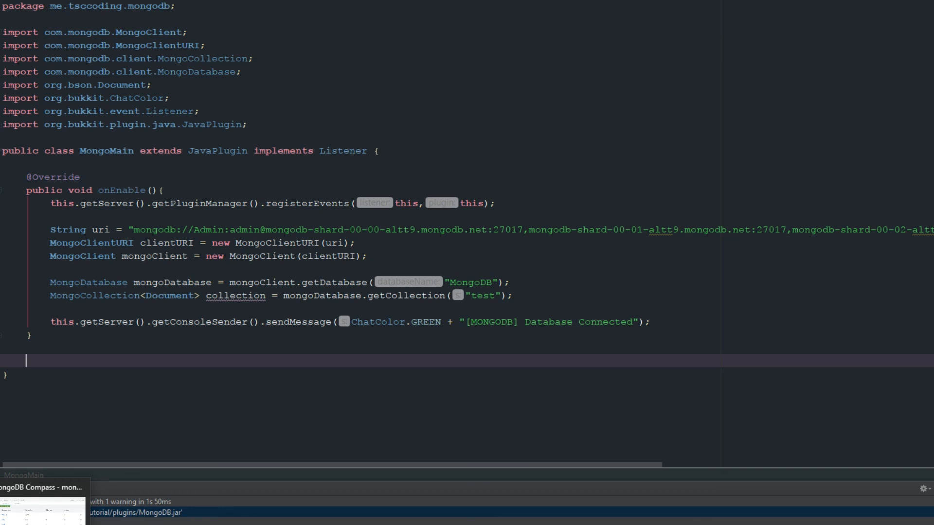
Create a collection named Minecraft in the MongoDB database in Compass
click(41, 488)
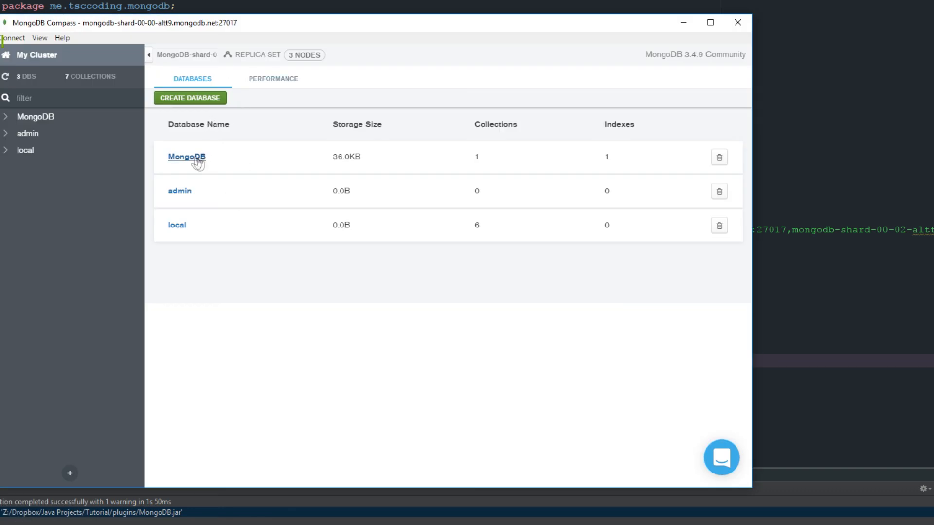
click(187, 156)
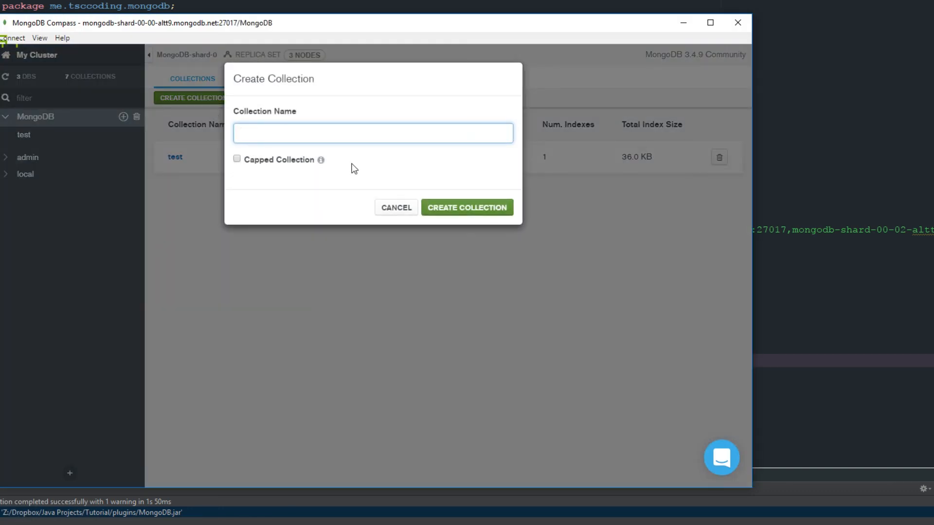
text(Minecraft)
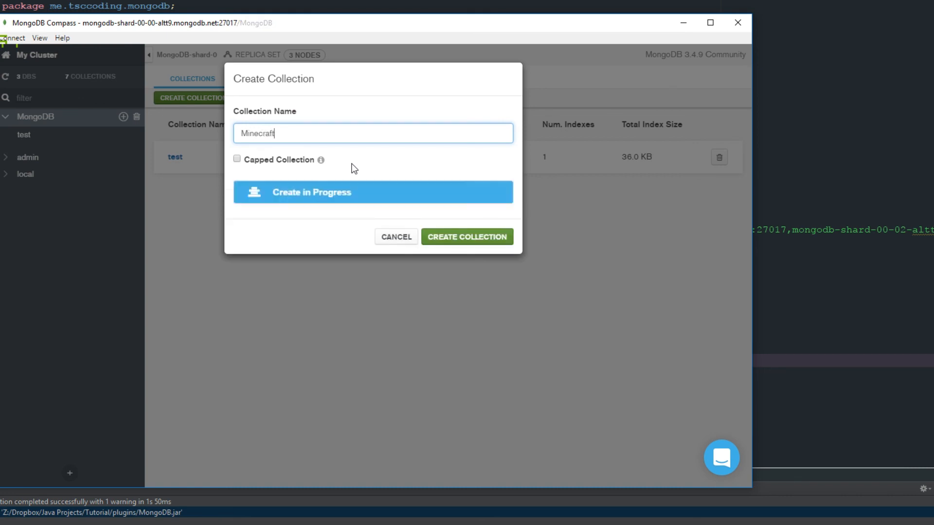
click(467, 236)
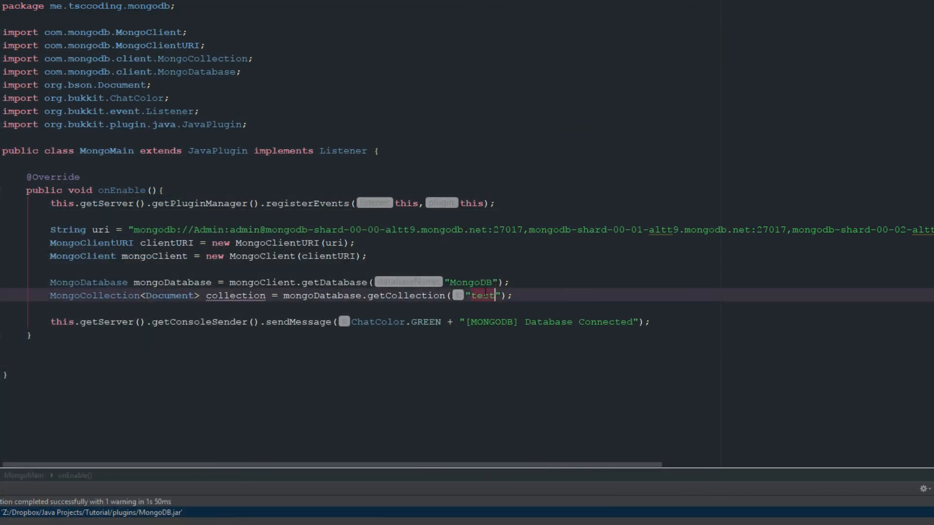
Change the getCollection name from "test" to "Minecraft"
text(Minecraft)
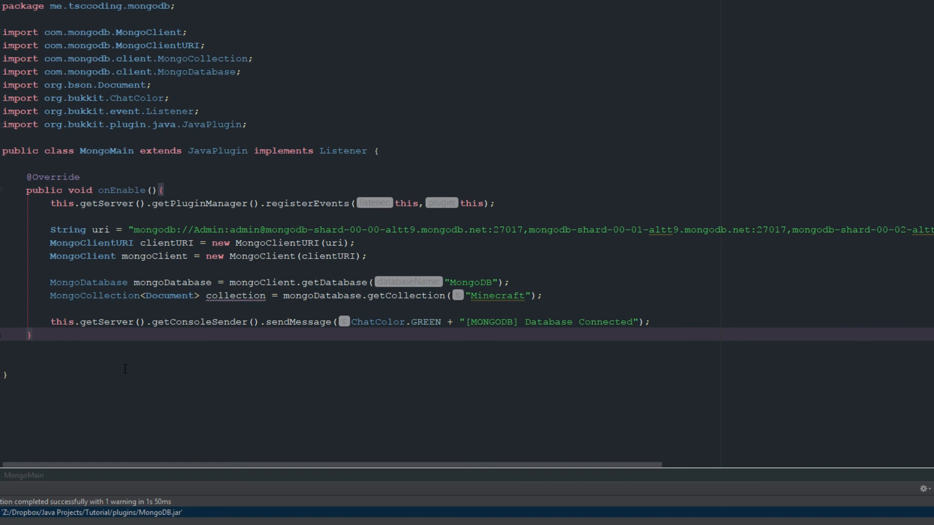
mouse_move(106, 375)
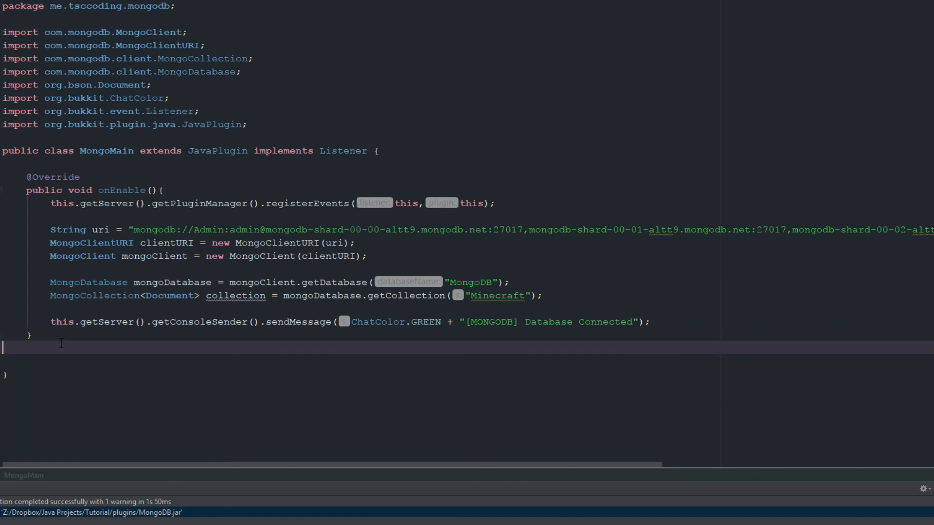
text(@EventHandler)
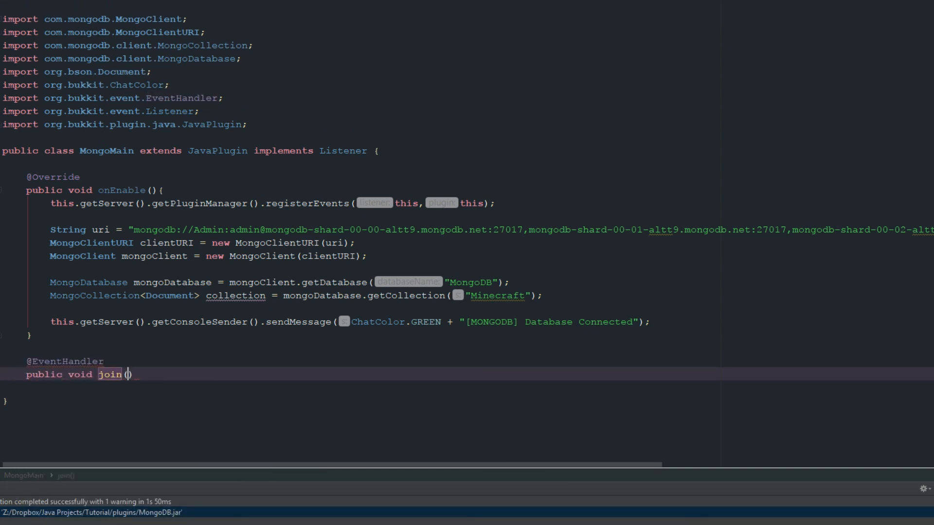
text(PlayerJoinEvent event)
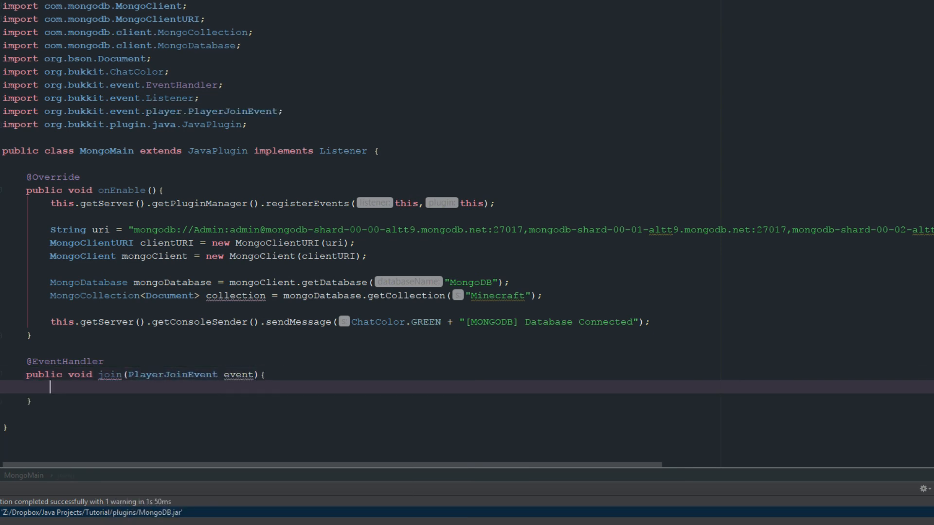
text(Player)
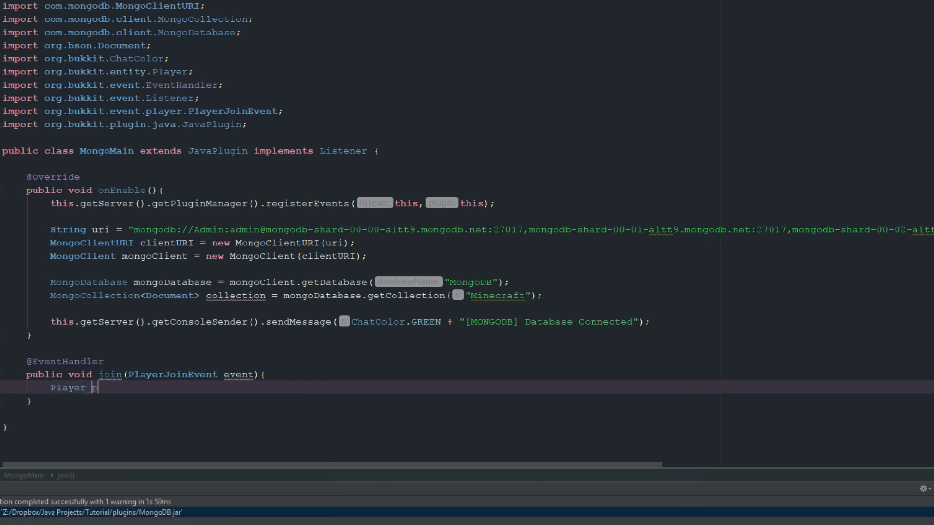
text(player = event.getp)
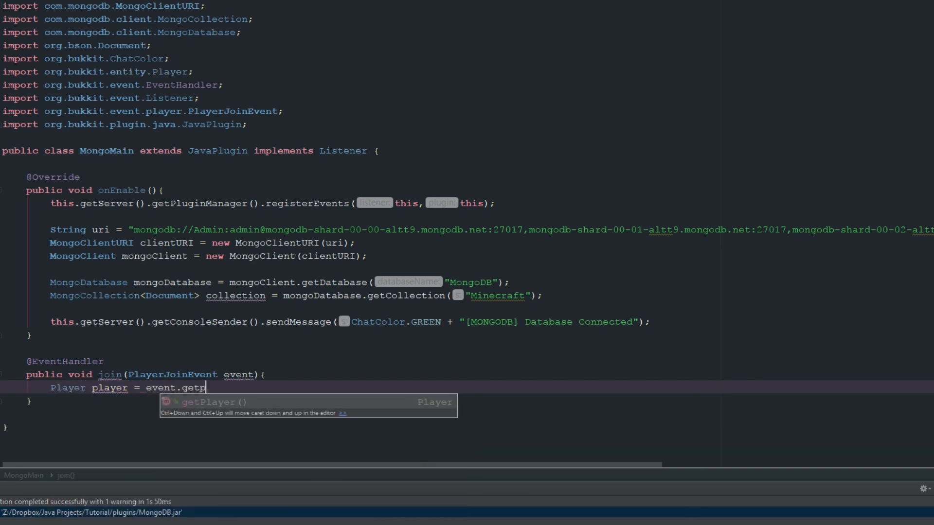
key(Enter)
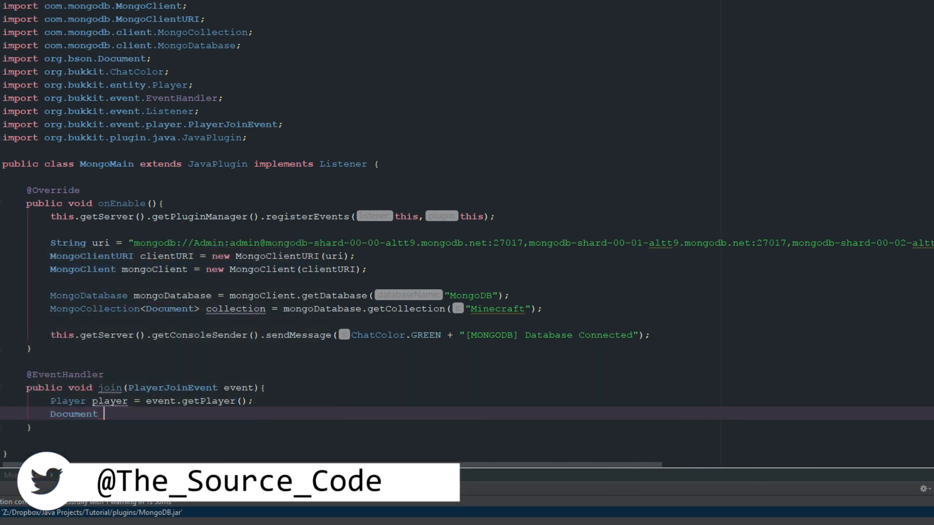
Create playerdoc as new Document("UUID", player.getUniqueId())
text(playerdoc)
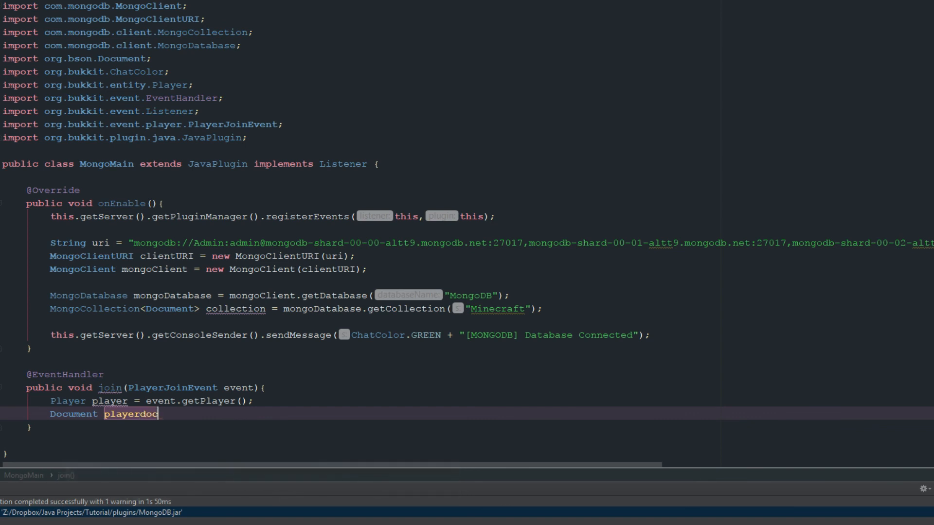
text(= new Document("UUID", player.getUniqueId()
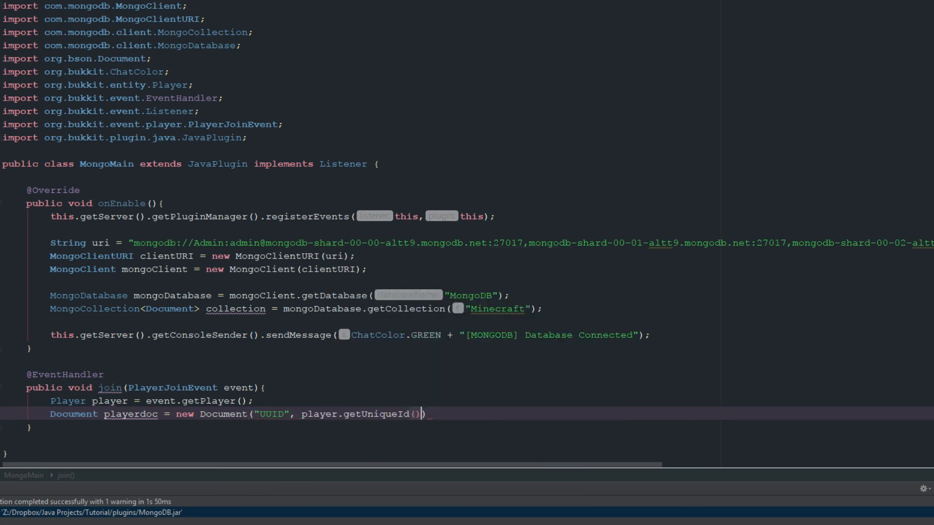
text();)
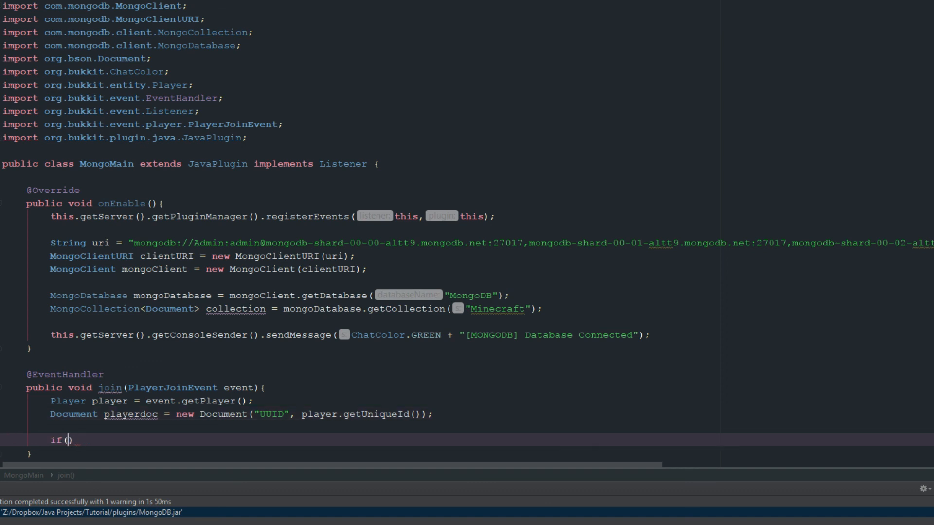
Start 'Document found = (Document) collection.' in join and drop the local type from collection in onEnable
text(Doc)
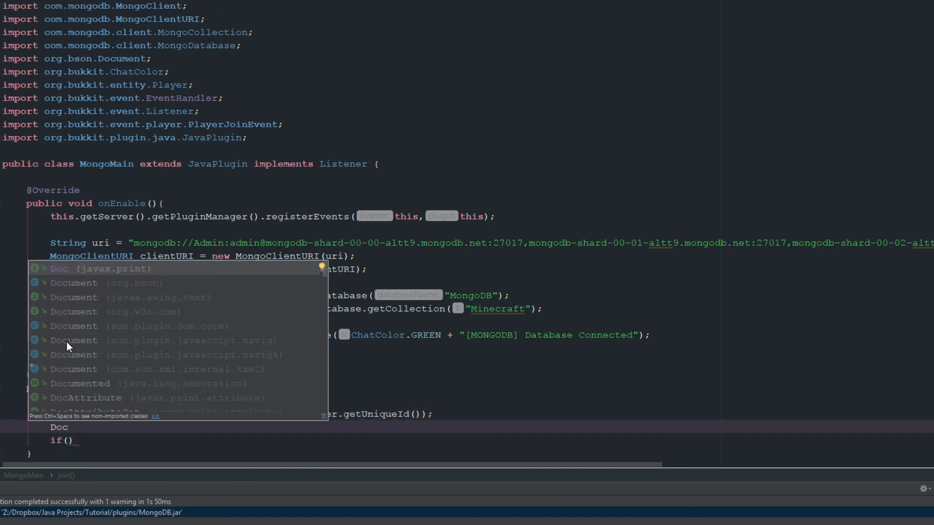
text(found = new)
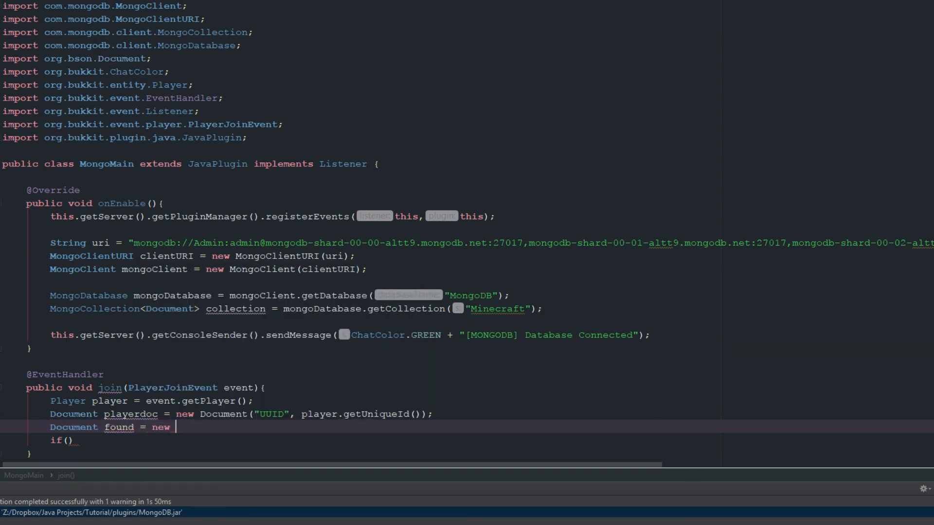
text(Document())
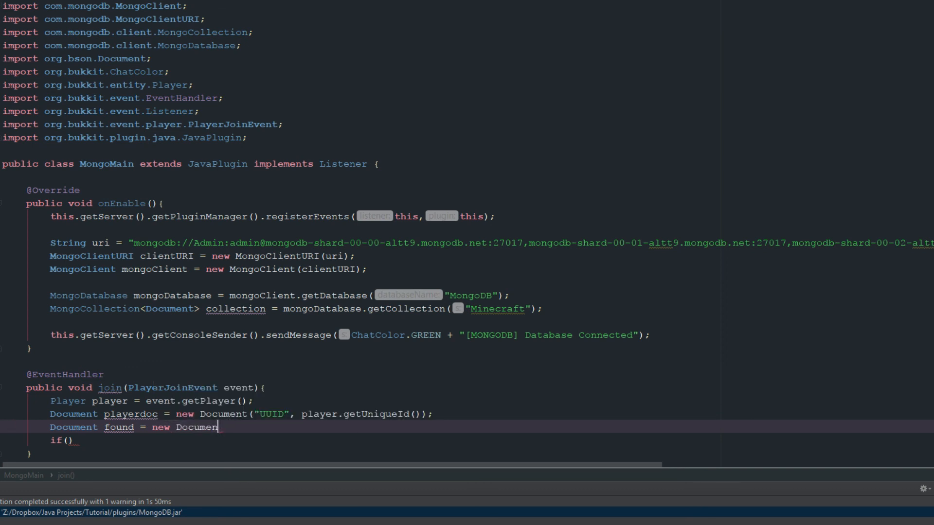
text((D)
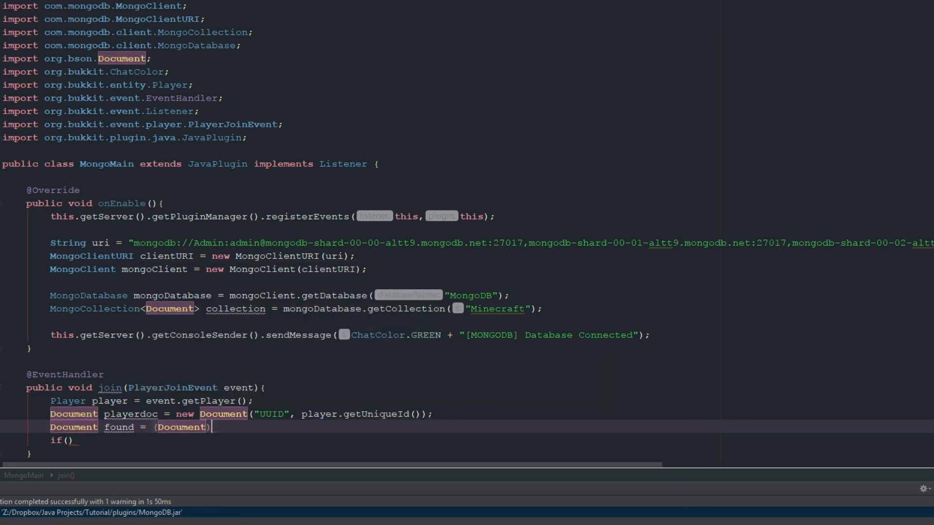
text(collection)
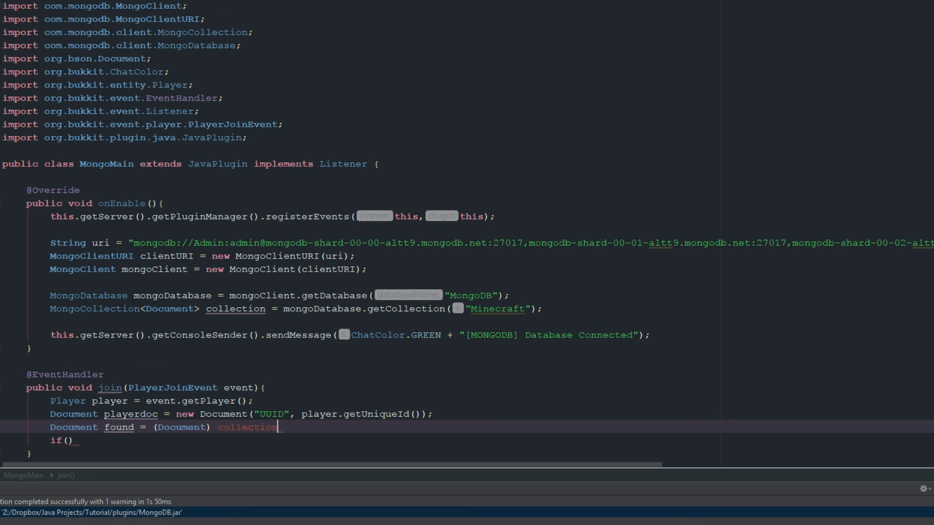
text(.)
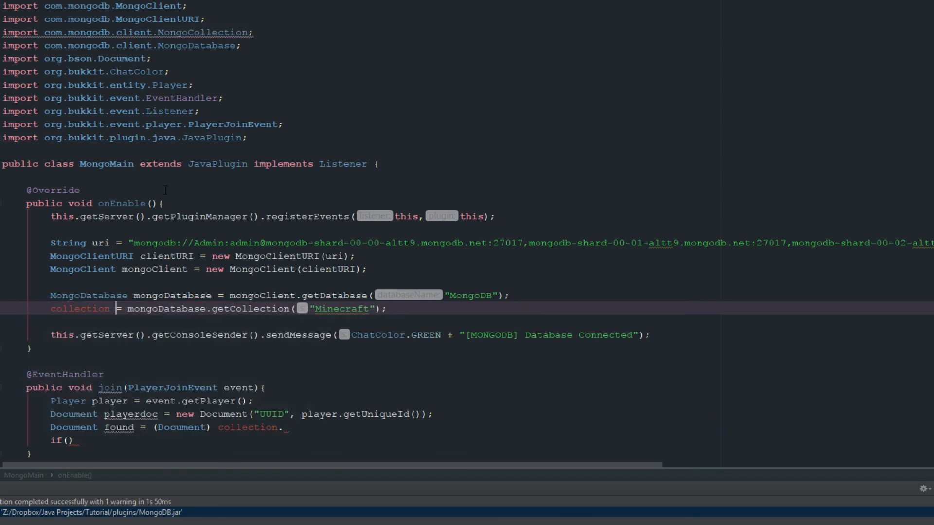
Declare private MongoCollection<Document> collection and complete found with find(playerdoc).first()
text(private)
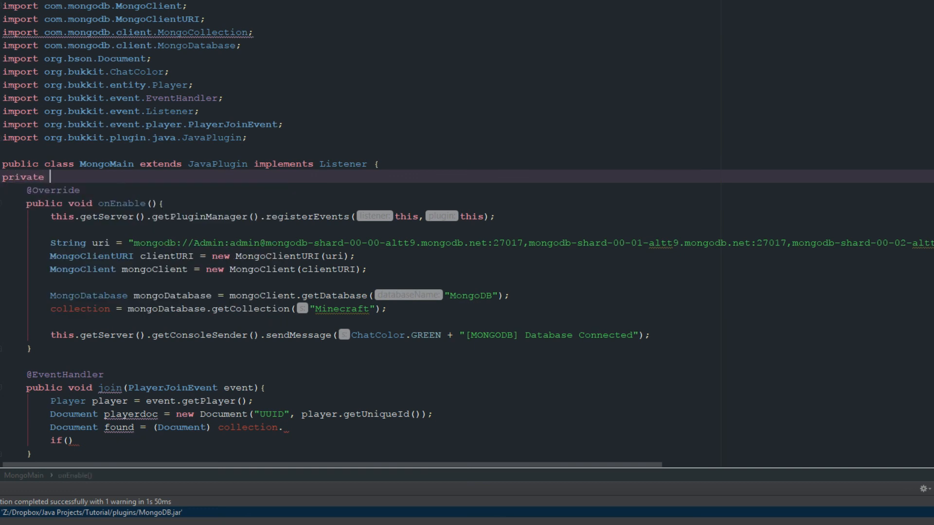
text(MongoCollection<Document> collection;)
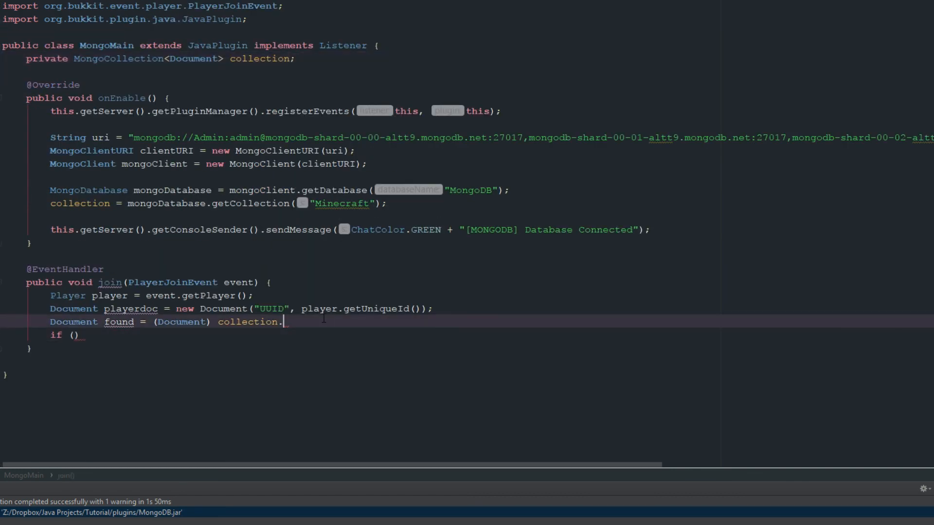
text(find();)
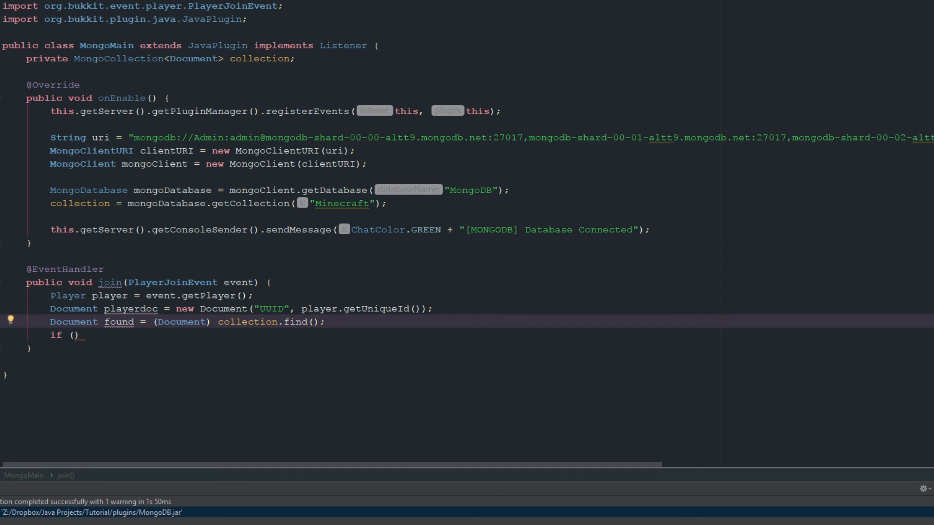
text(playerdoc)
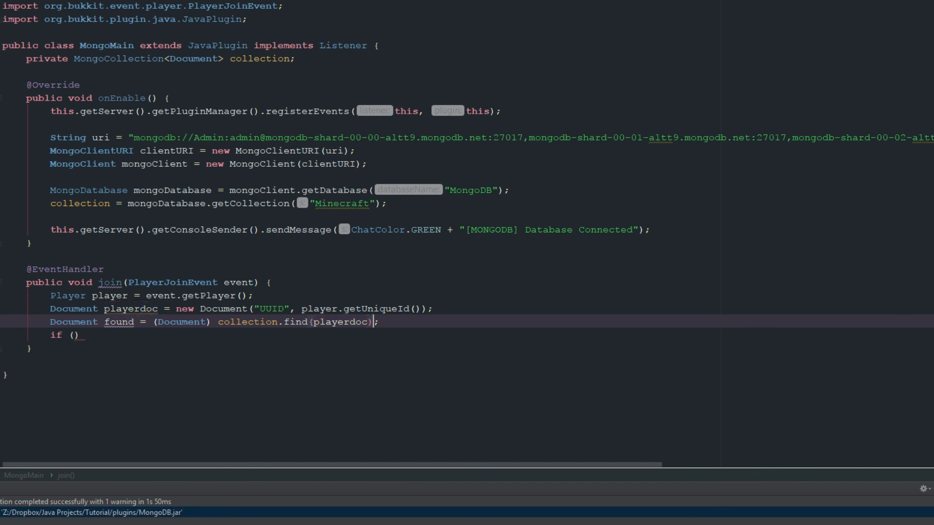
text(.first())
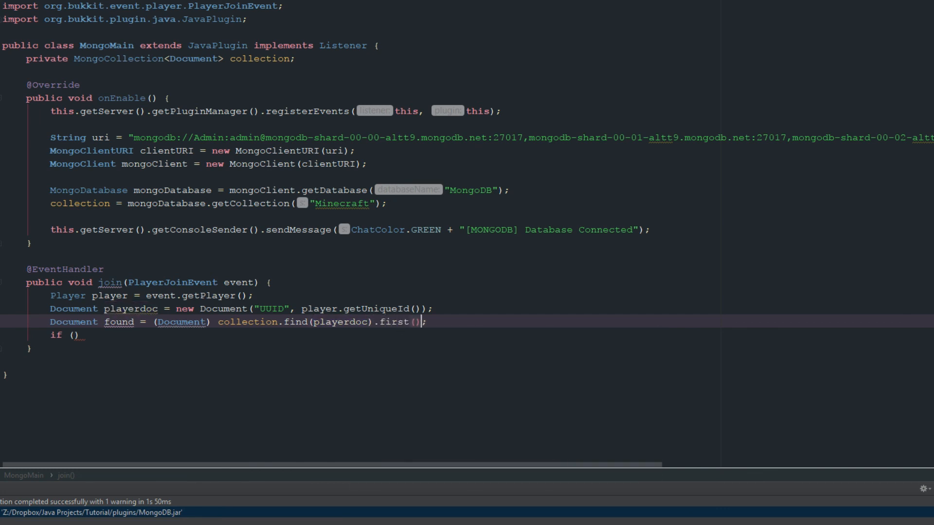
Add if (found == null) branch calling collection.insertOne(playerdoc)
click(71, 335)
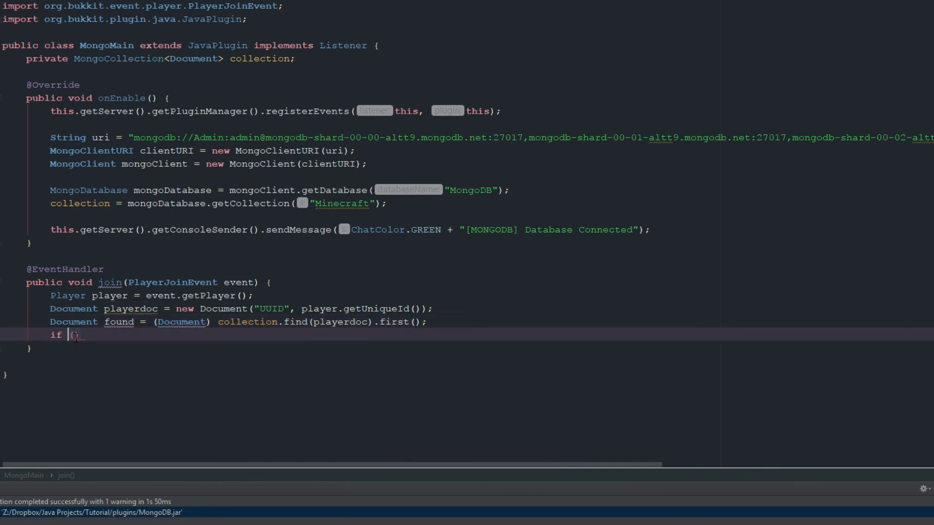
text(found)
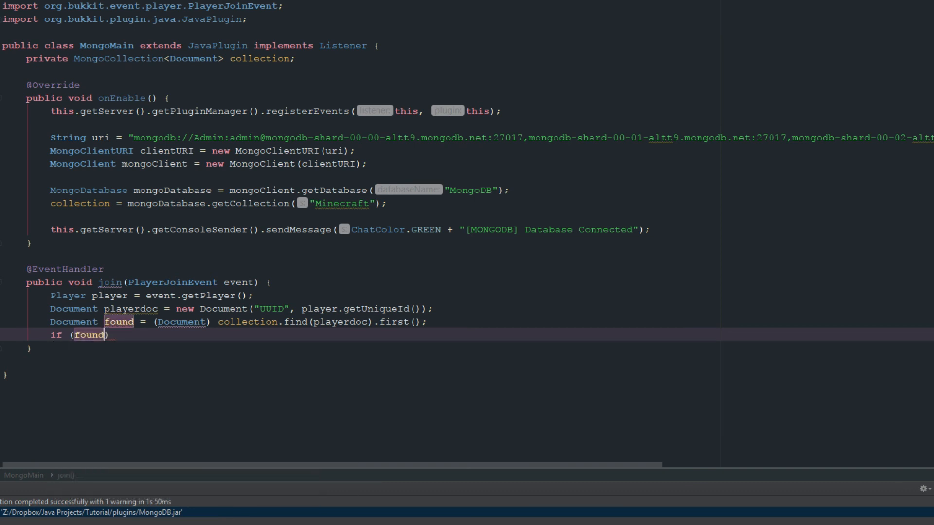
text(=)
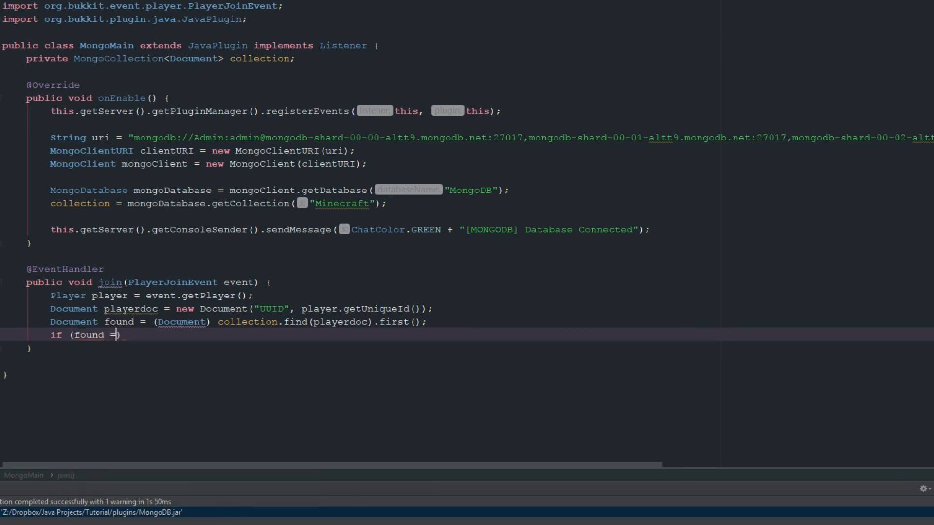
text(= null){)
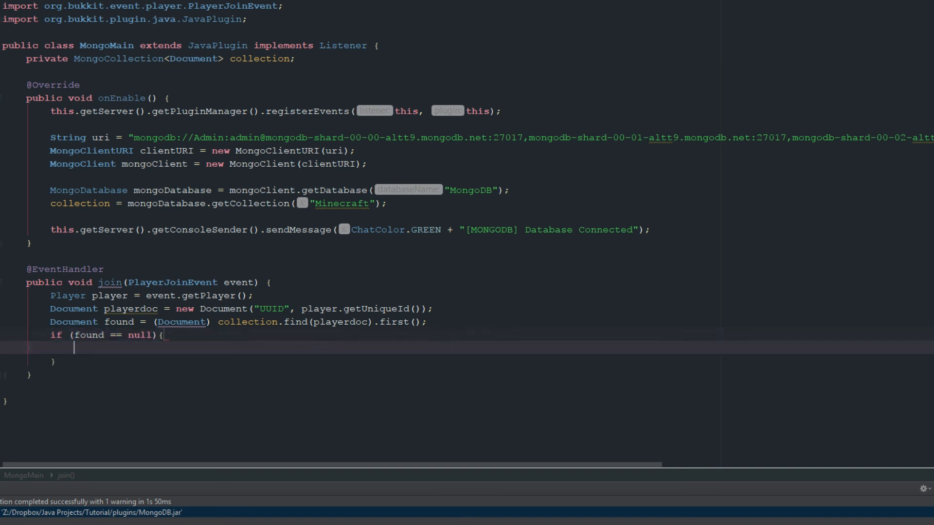
text(c)
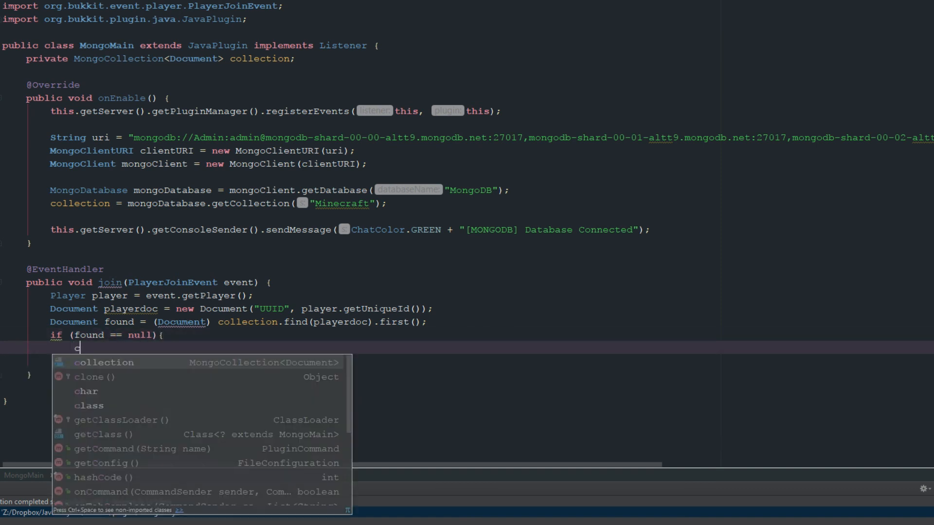
text(collection.insertOne();)
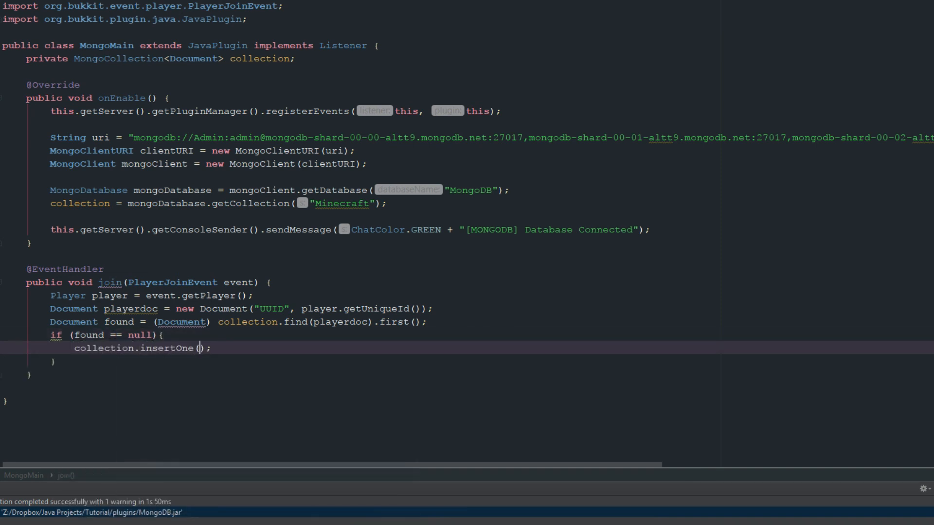
text(playerdoc)
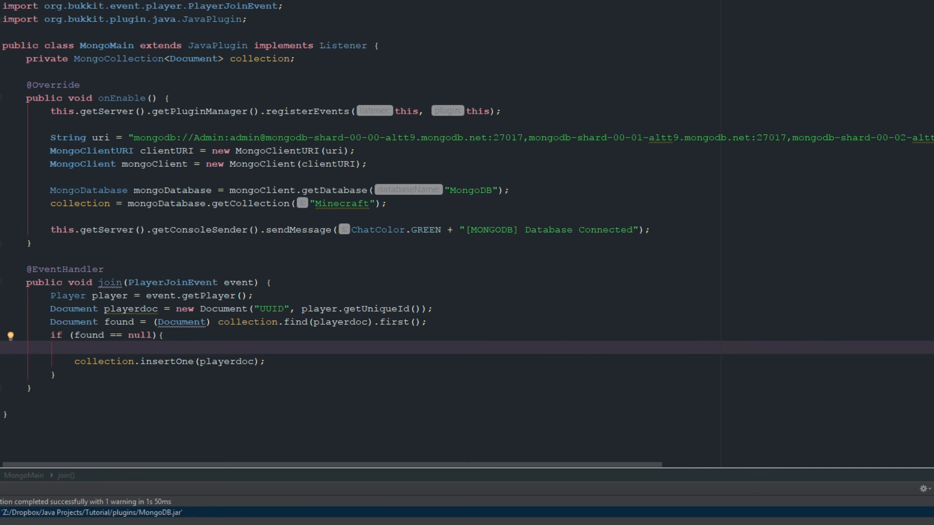
Append GOLD 100 and MAGIC 400 to playerdoc before the insert and begin the else branch
text(player.)
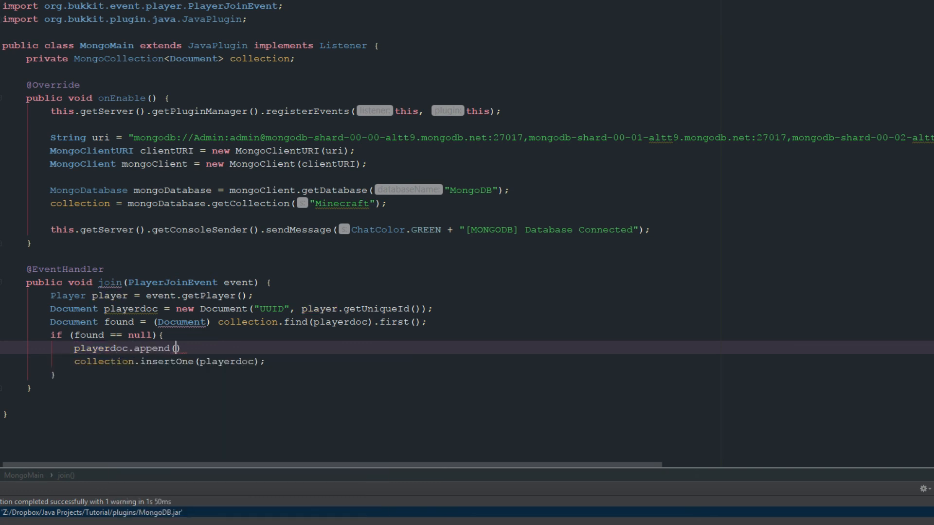
text("")
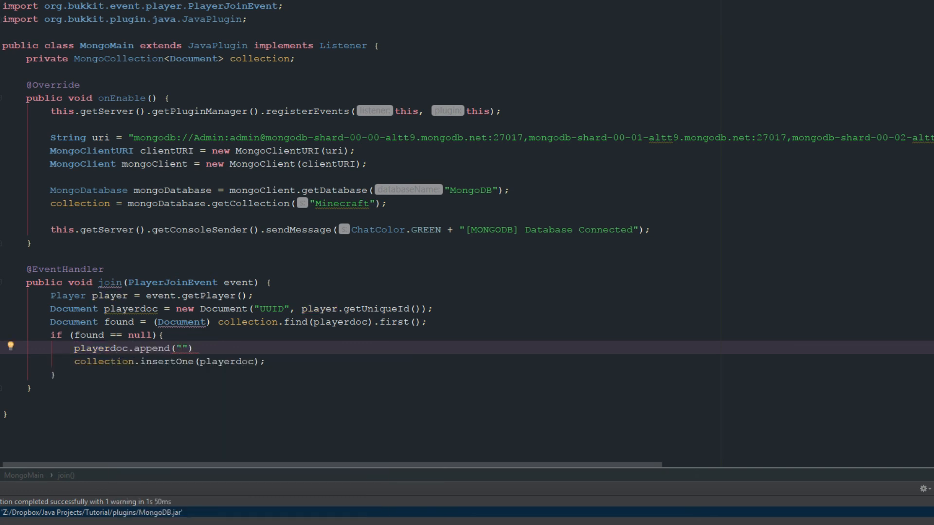
text(GOLD", 100)
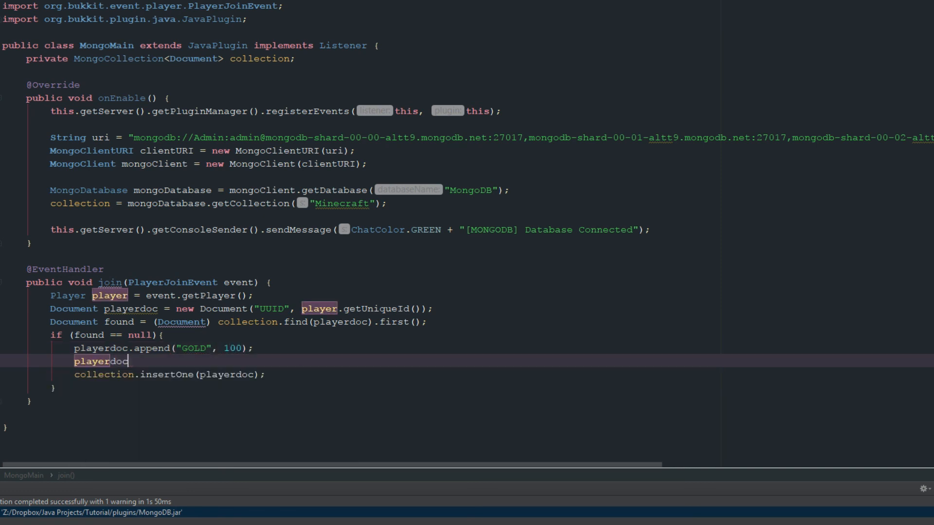
text(.append())
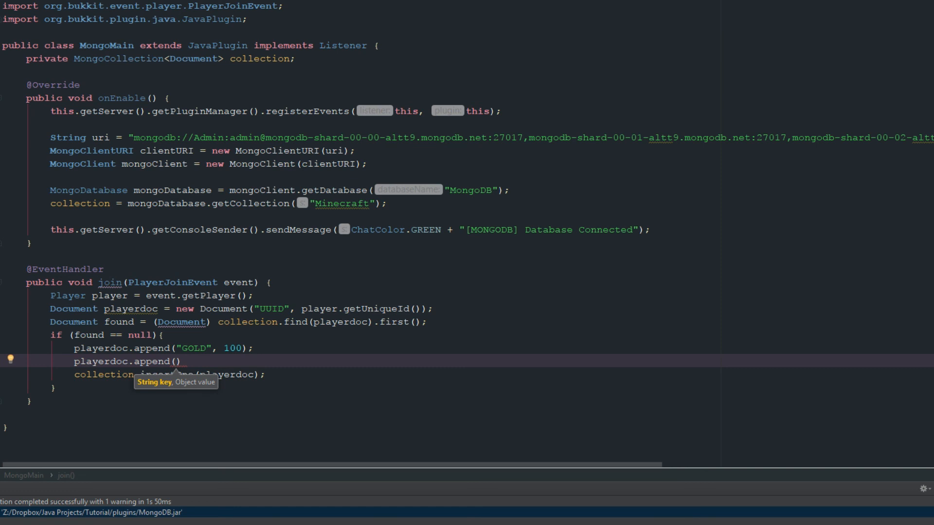
text(MAGIC)
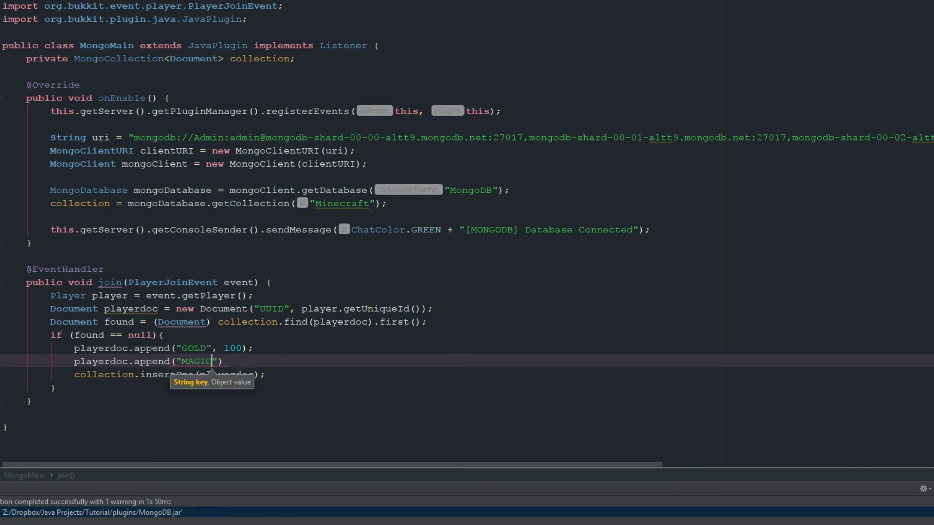
text(, 400)
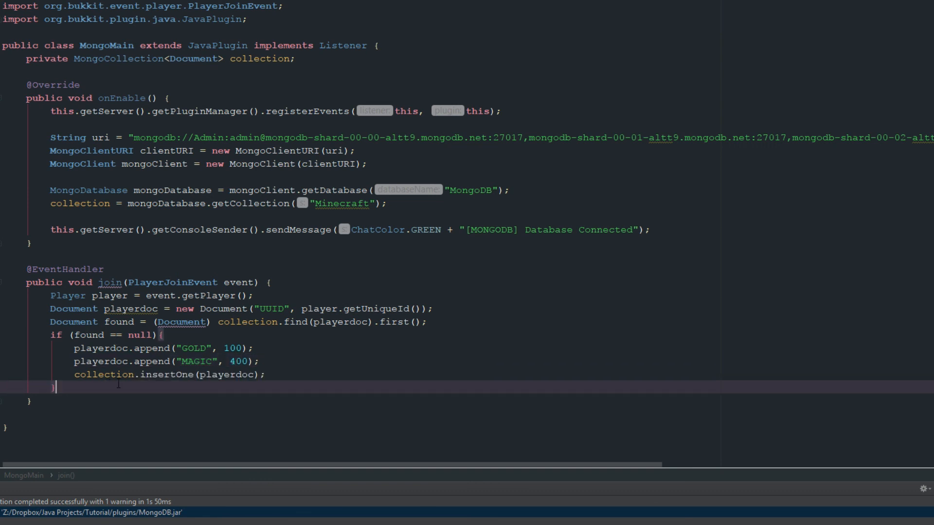
text(else{)
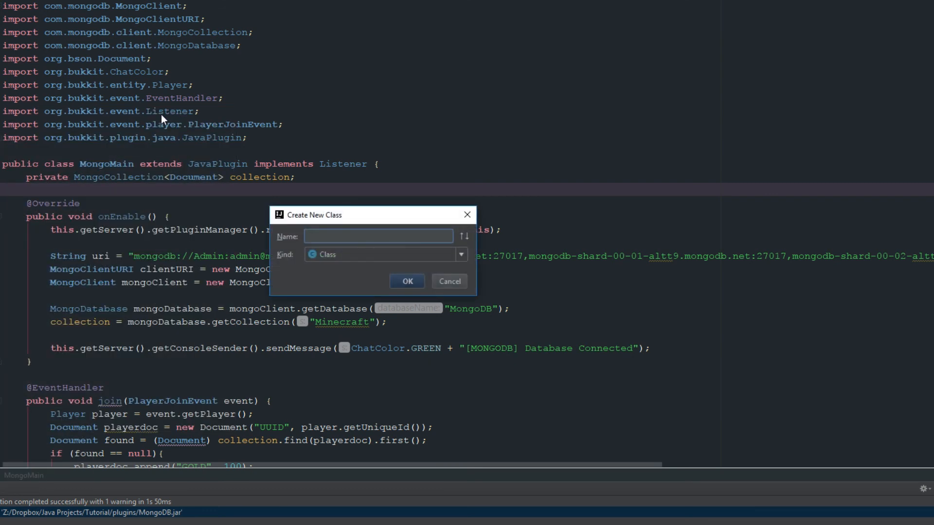
Give the PlayerData class private uuid, gold and magic fields
text(Player)
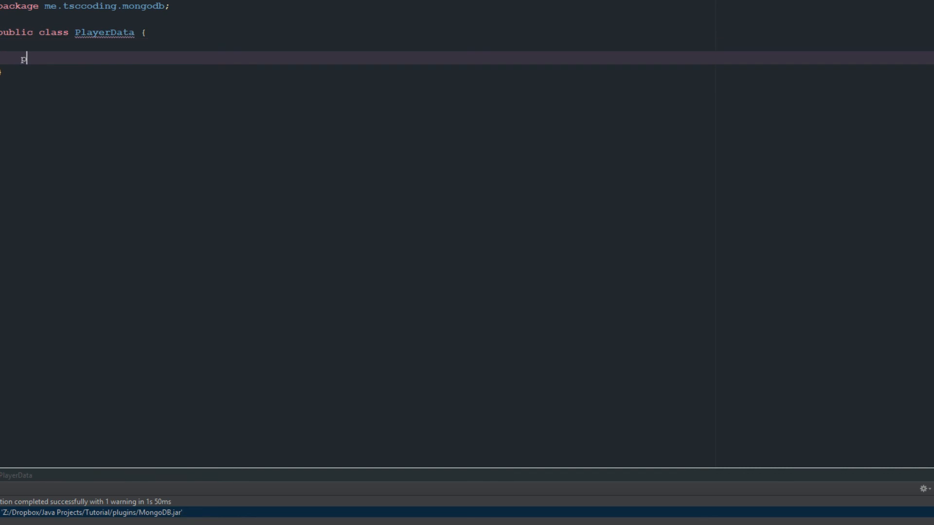
text(private int)
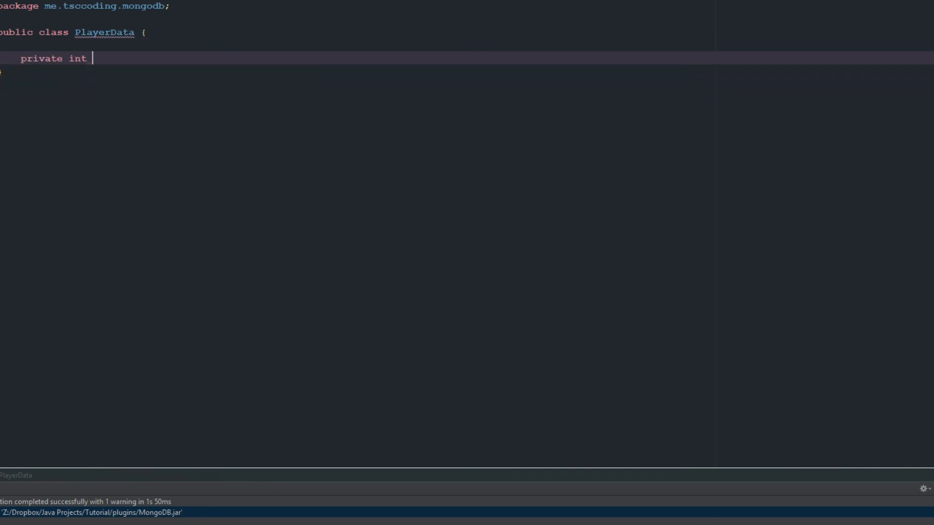
text(gold;)
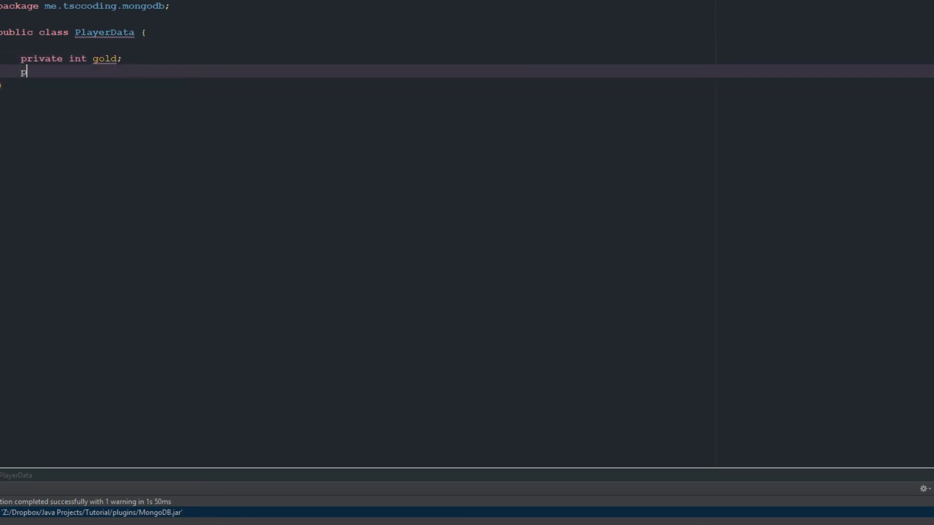
text(rivate int magic)
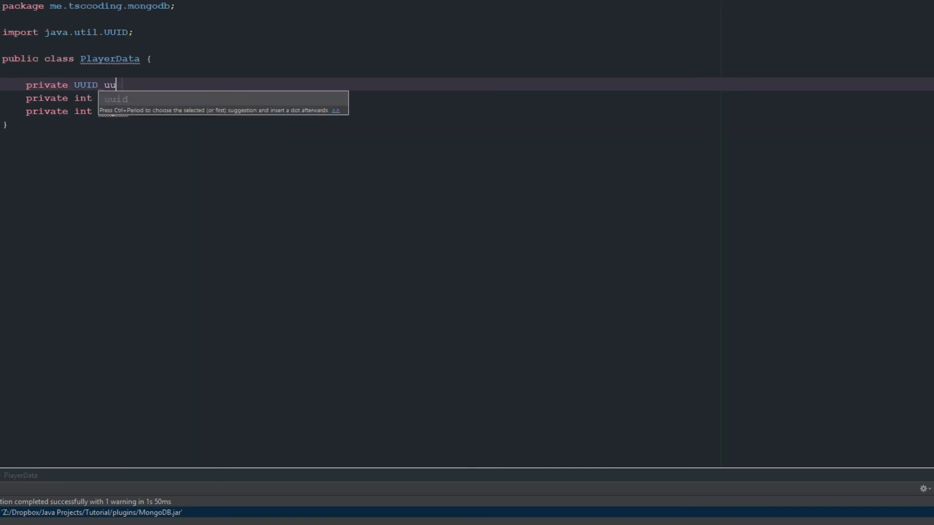
text(id;)
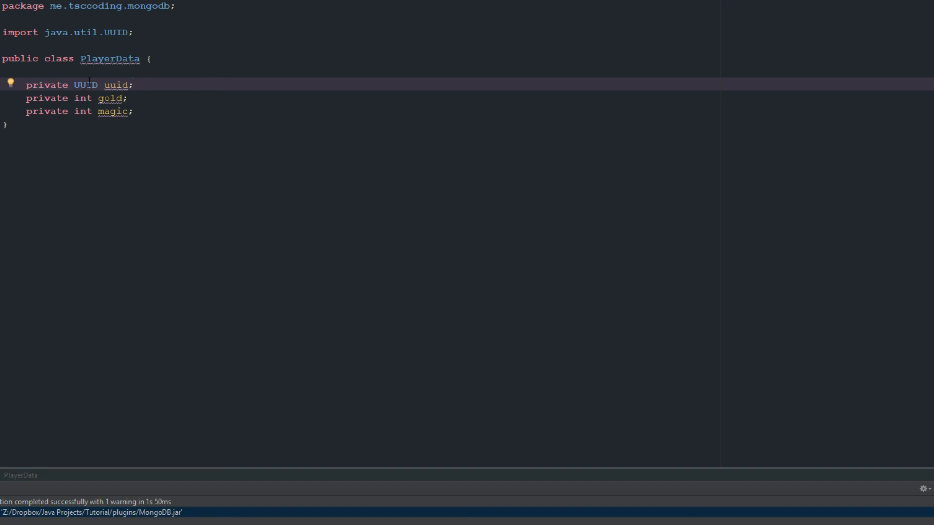
mouse_move(110, 99)
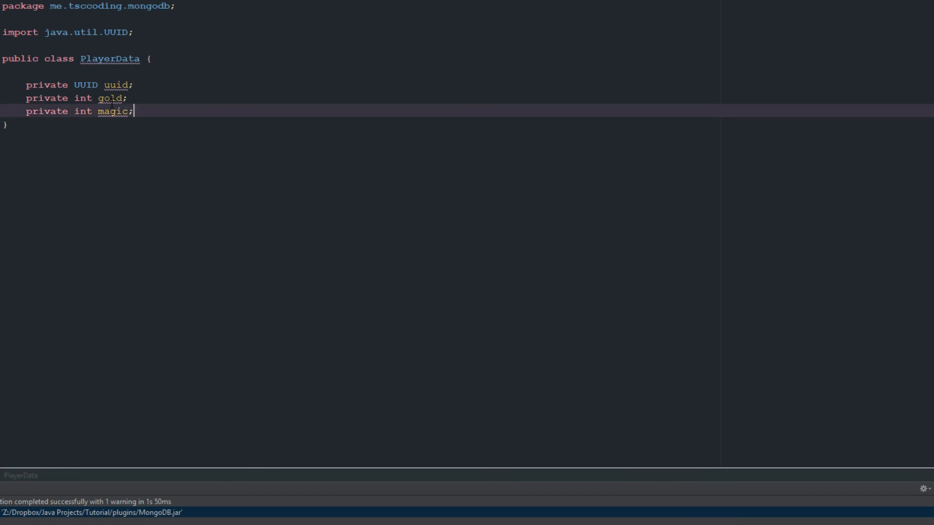
Generate a constructor plus getters and setters for uuid, gold and magic
key(enter)
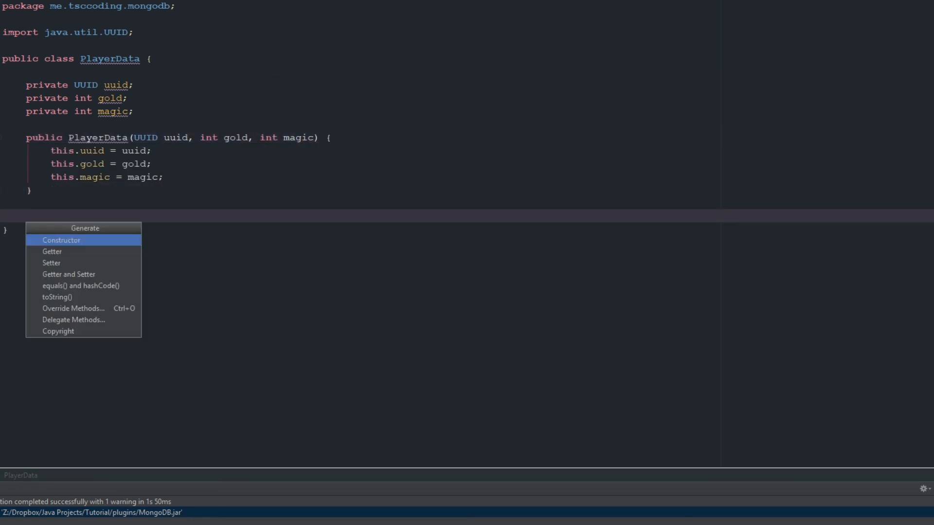
click(68, 274)
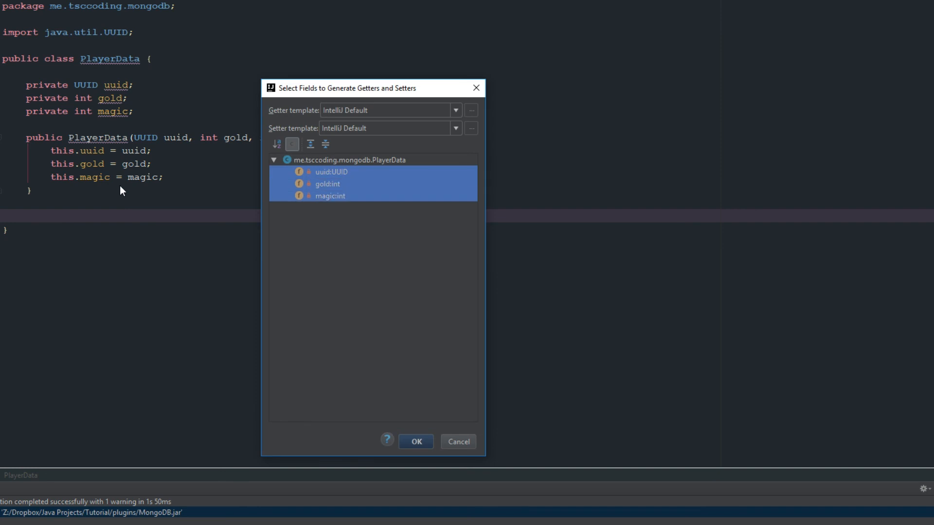
click(416, 442)
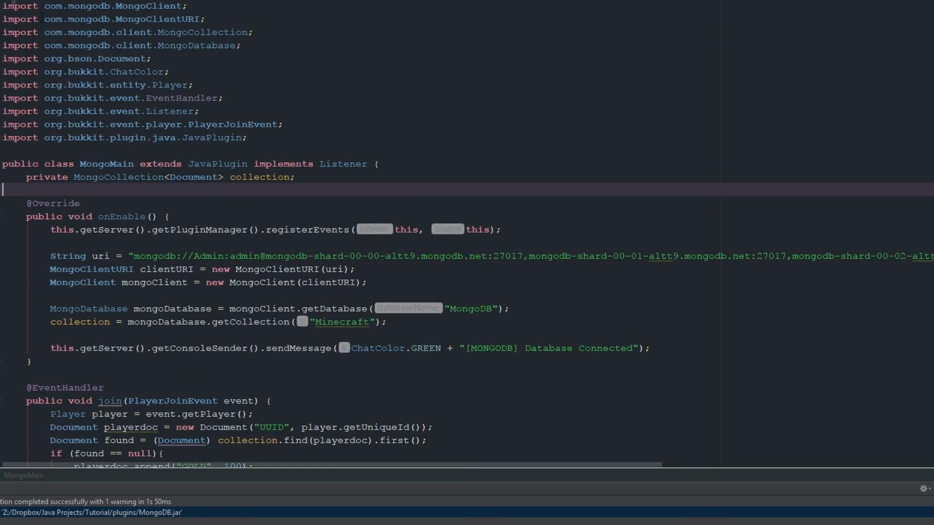
Declare a private HashMap<UUID, PlayerData> playerDataHashMap field in MongoMain
text(private)
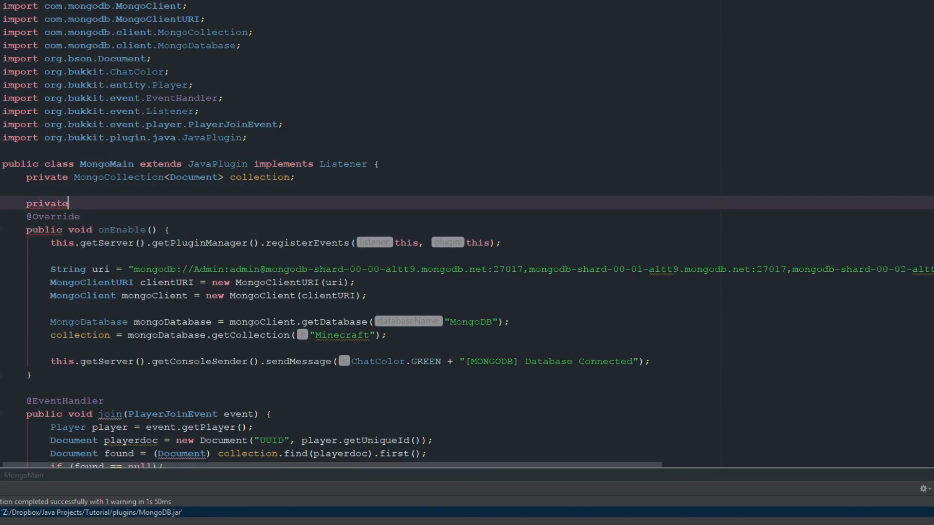
text(HashMap")
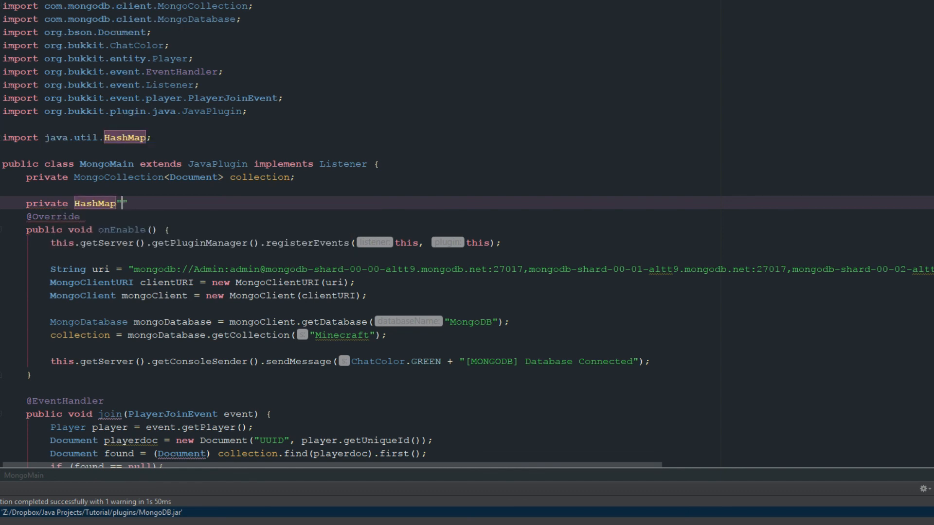
text(<)
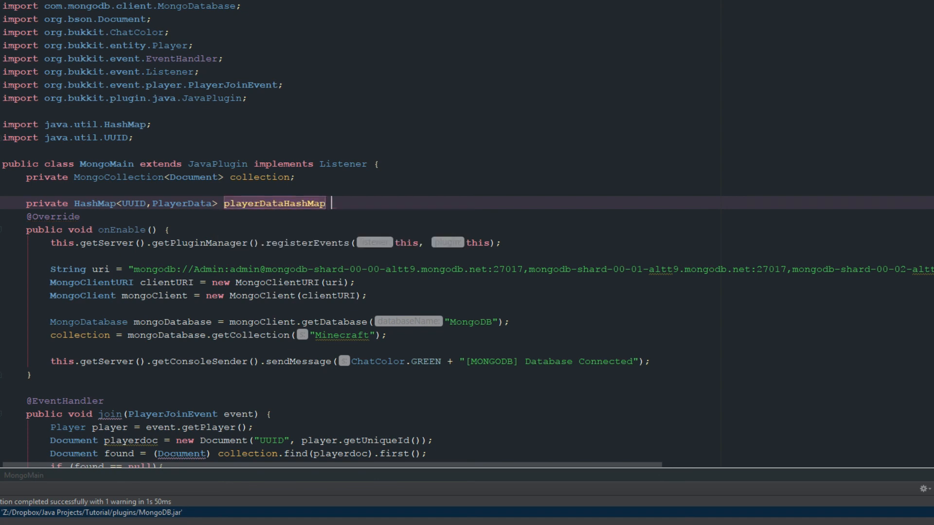
text(=)
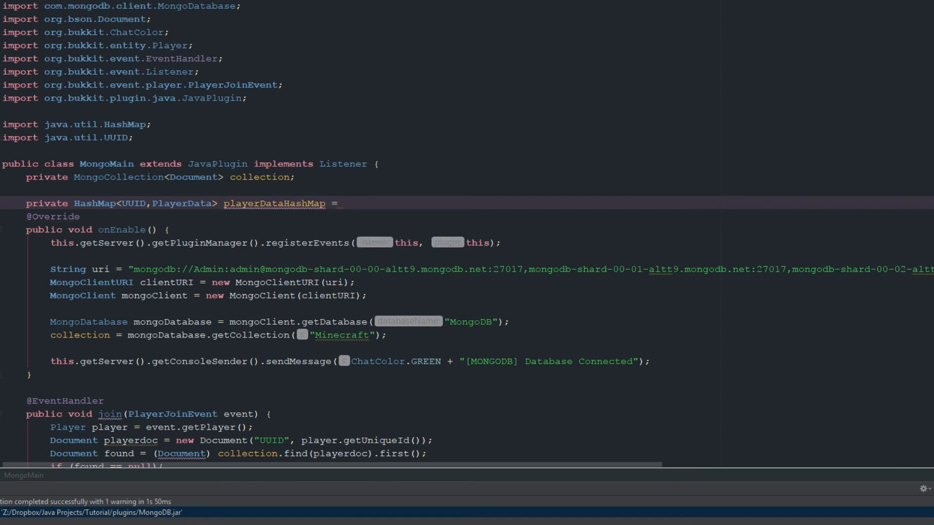
text(new HashMap<>())
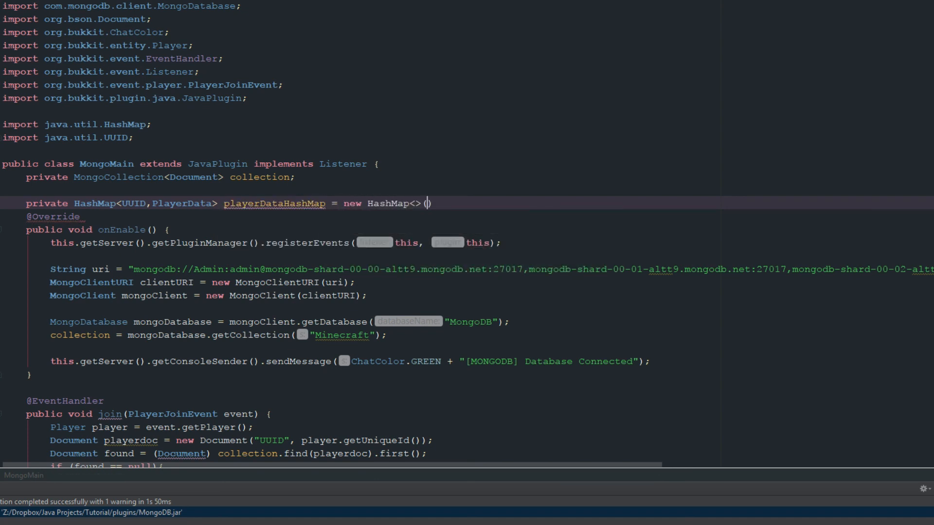
text(;)
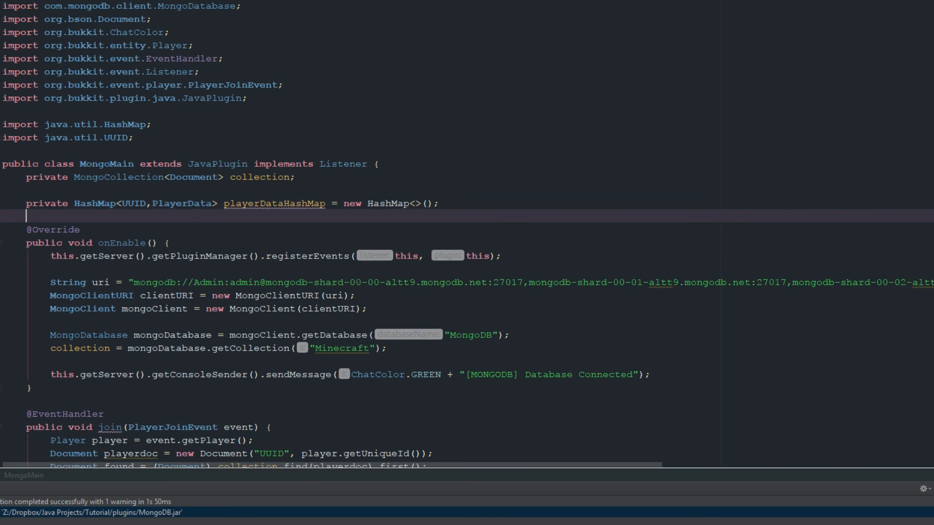
Move the initialisation so onEnable sets this.playerDataHashMap = new HashMap<>()
double_click(273, 203)
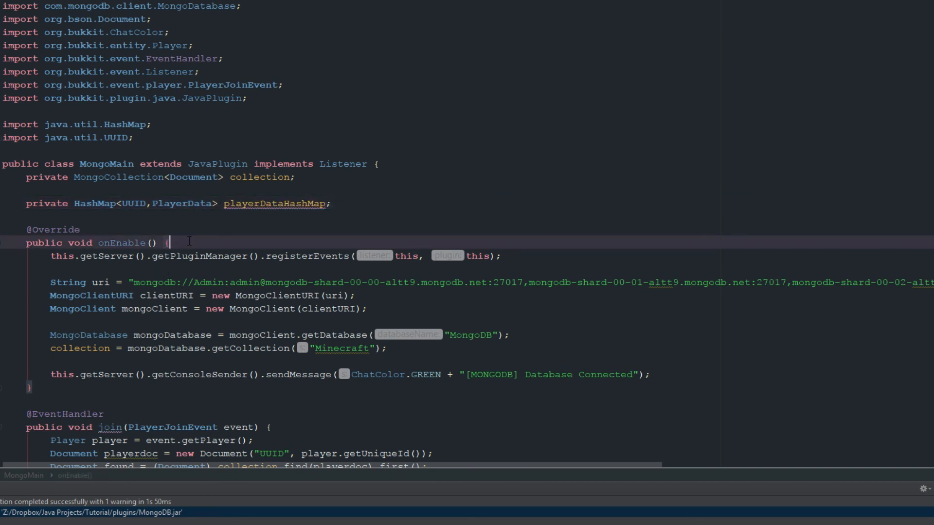
text(playerDataHashMap = new HashMap<>();)
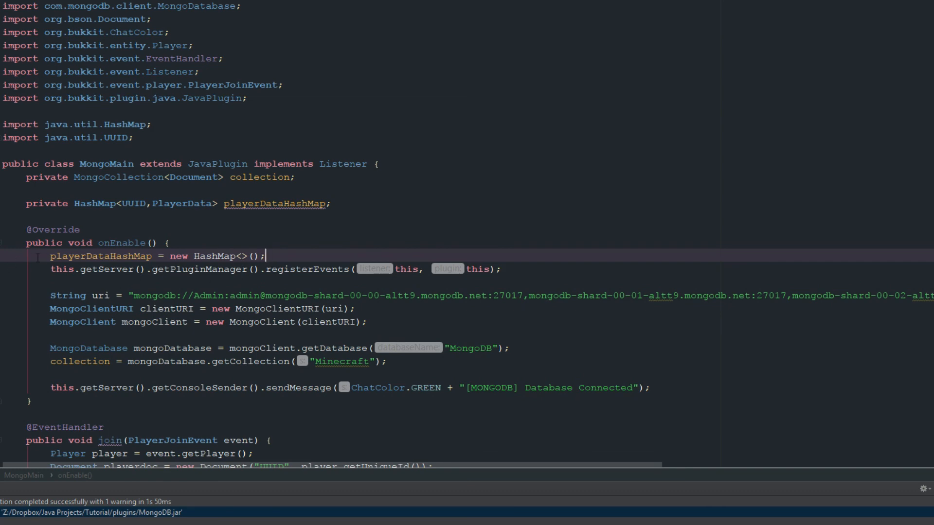
text(this.)
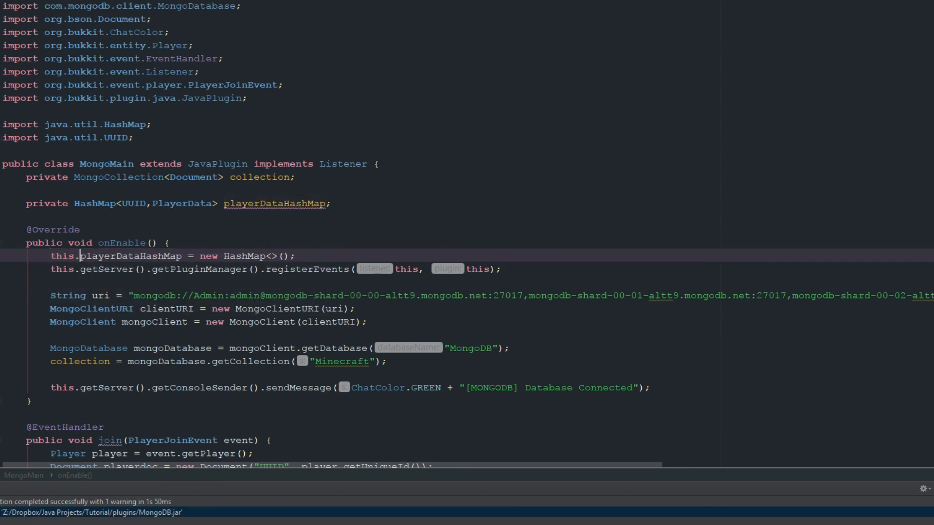
scroll(down, 3)
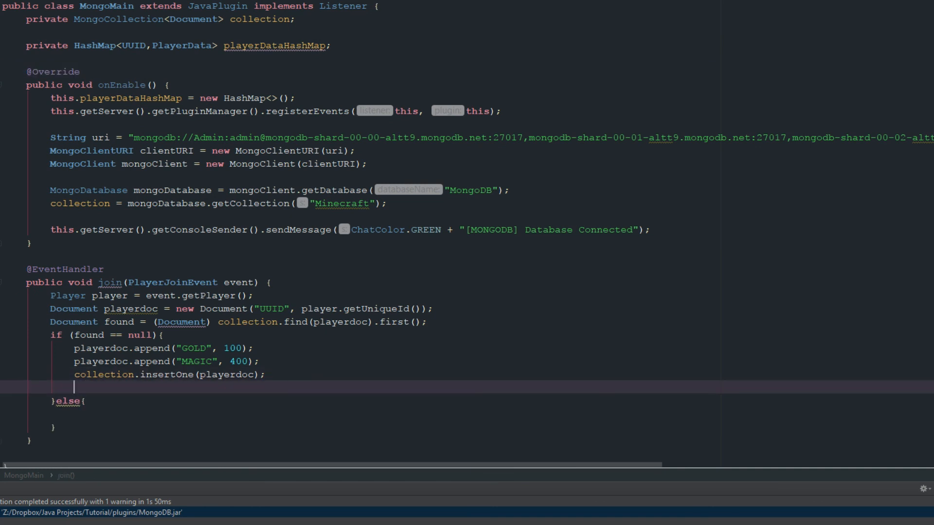
Cache new players with playerDataHashMap.put(uuid, new PlayerData(player, 100, 400))
text(playerDataHashMap.put()
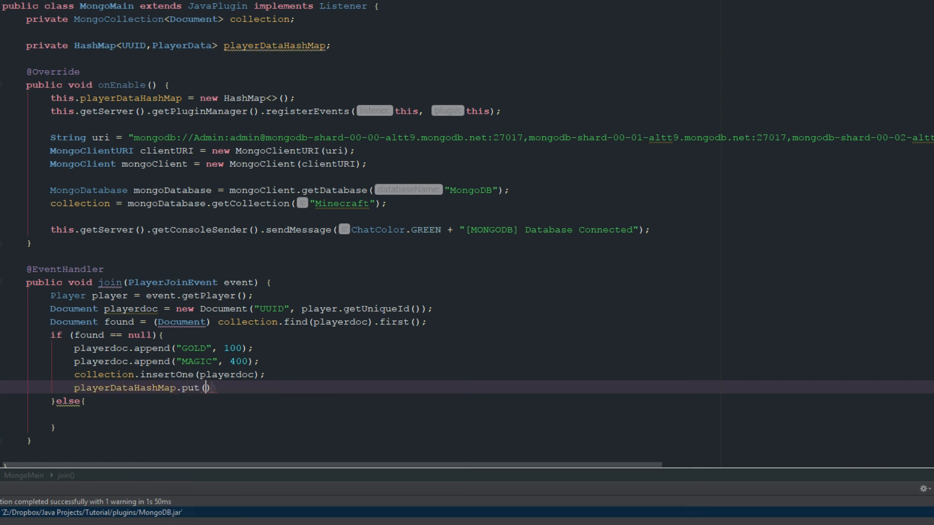
text(player.getUniqueId()
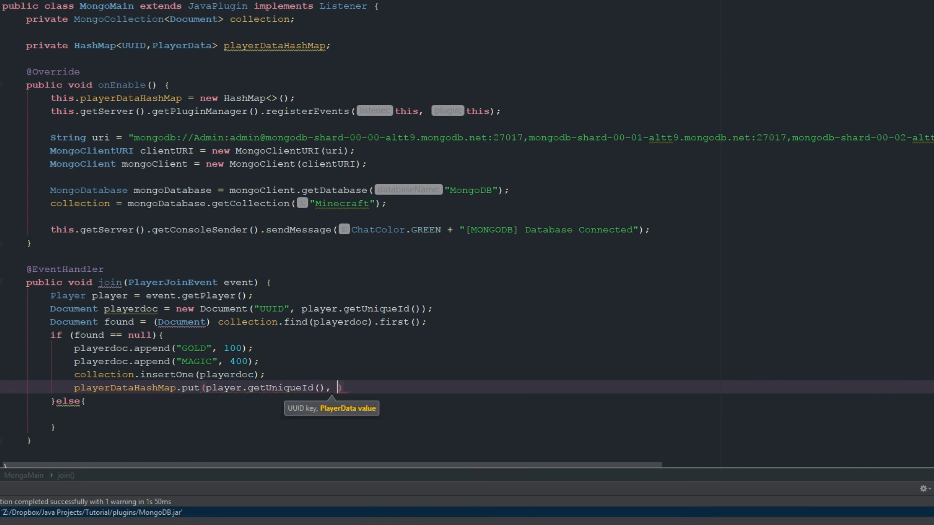
text(new PlayerData())
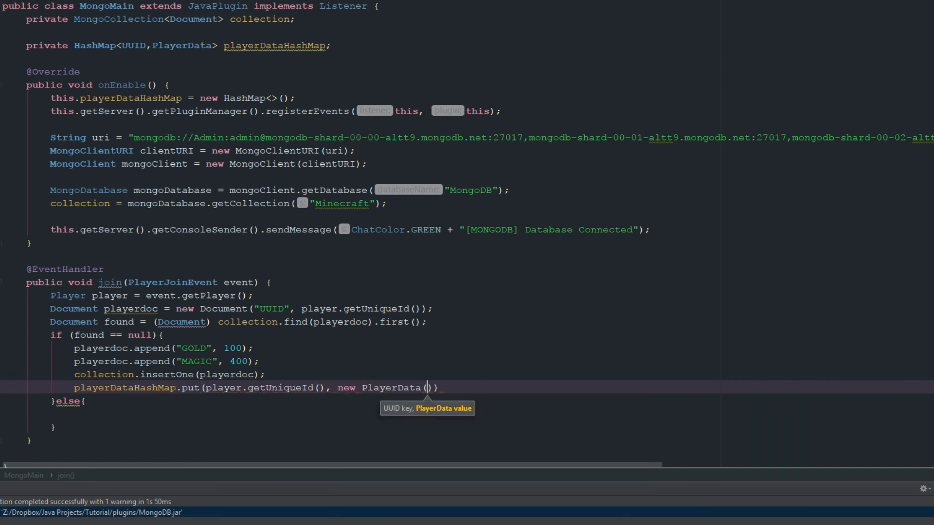
text(player.getUniqueId(),)
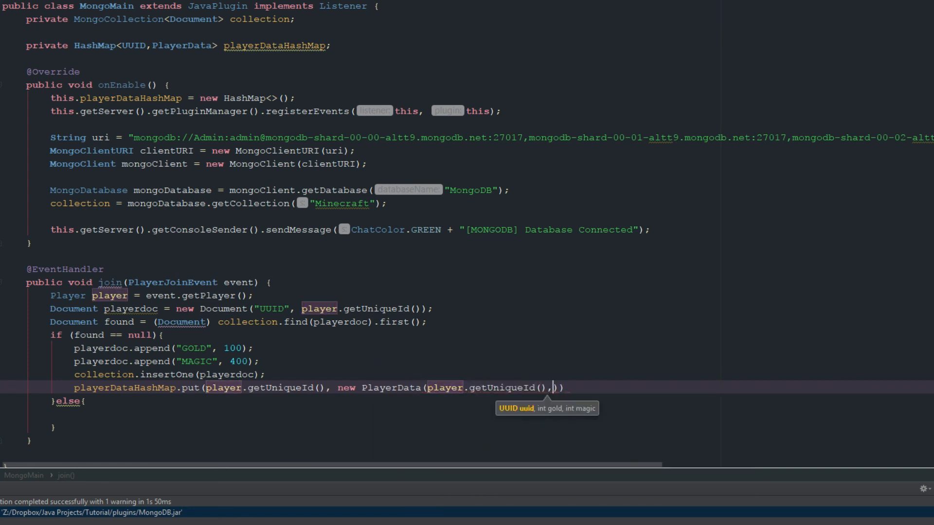
text(1)
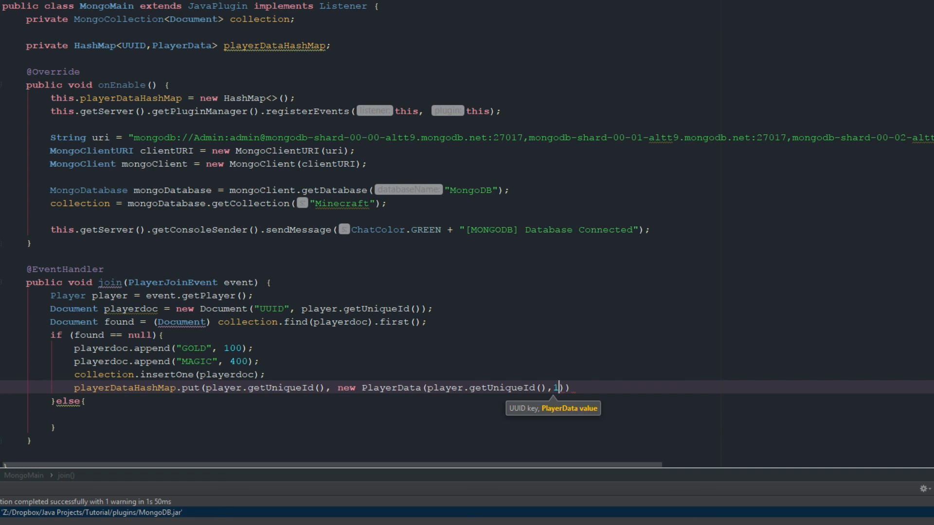
text(00, 400)
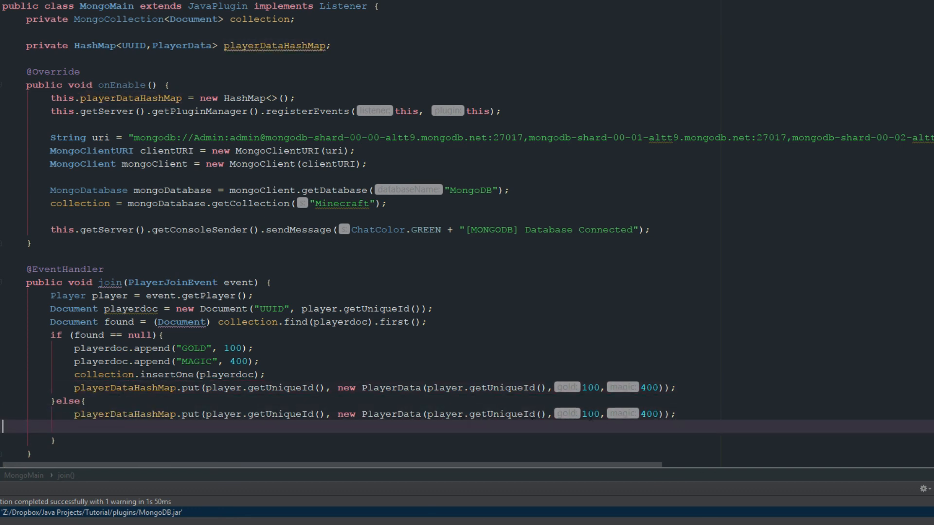
For existing players, read int gold from found.getInteger("GOLD") in the else branch
text(r)
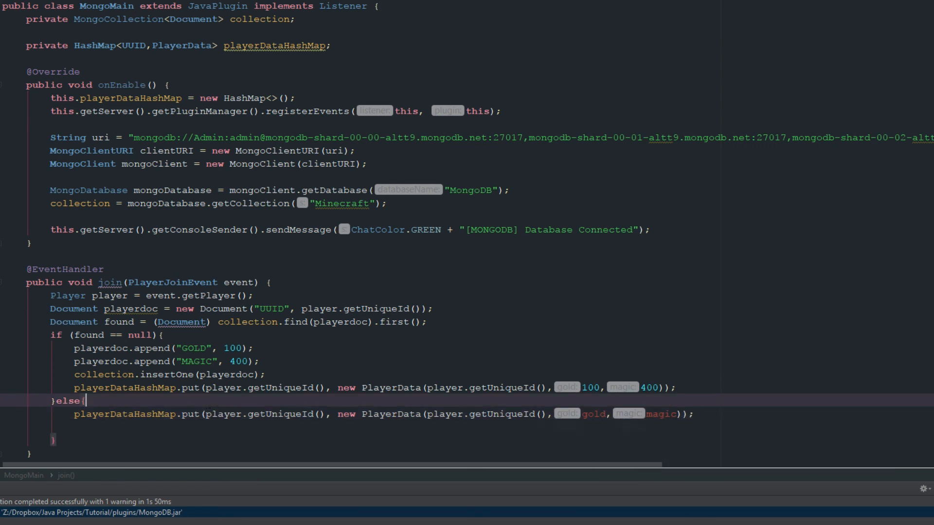
text(priva)
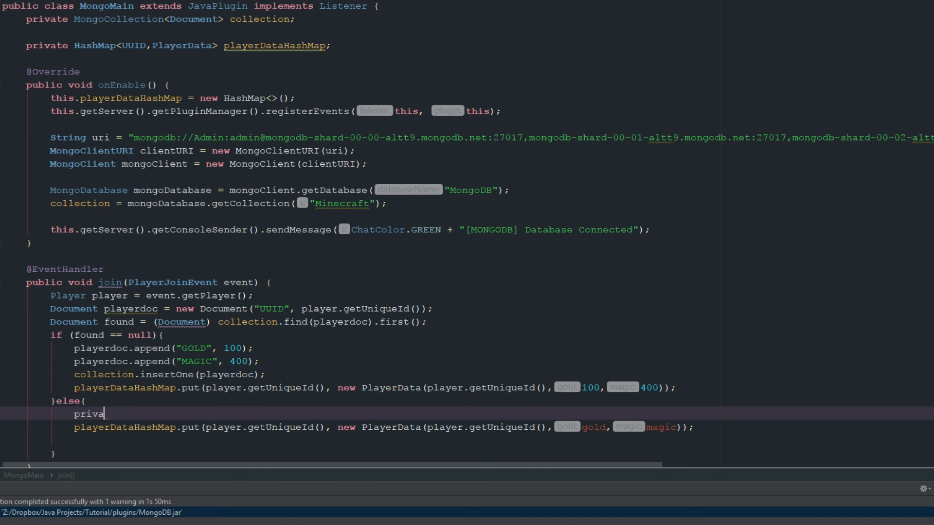
text(int)
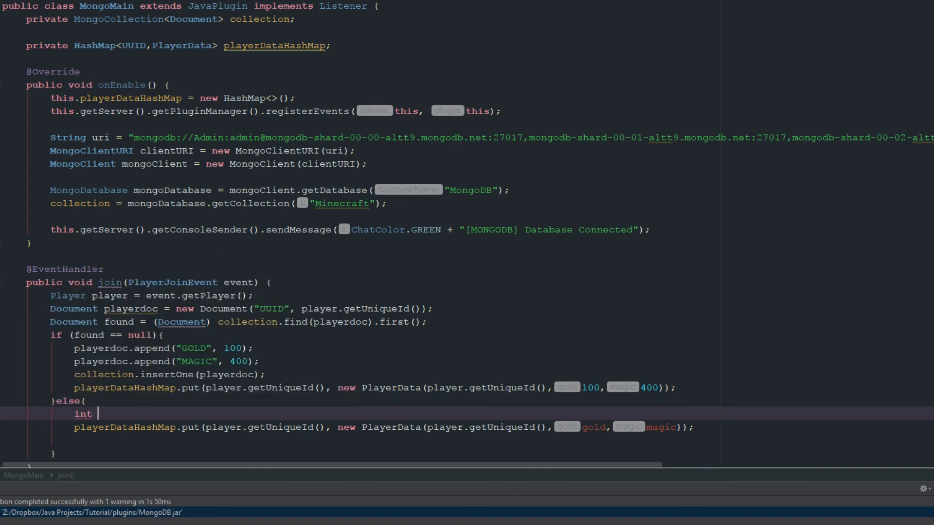
text(gold =)
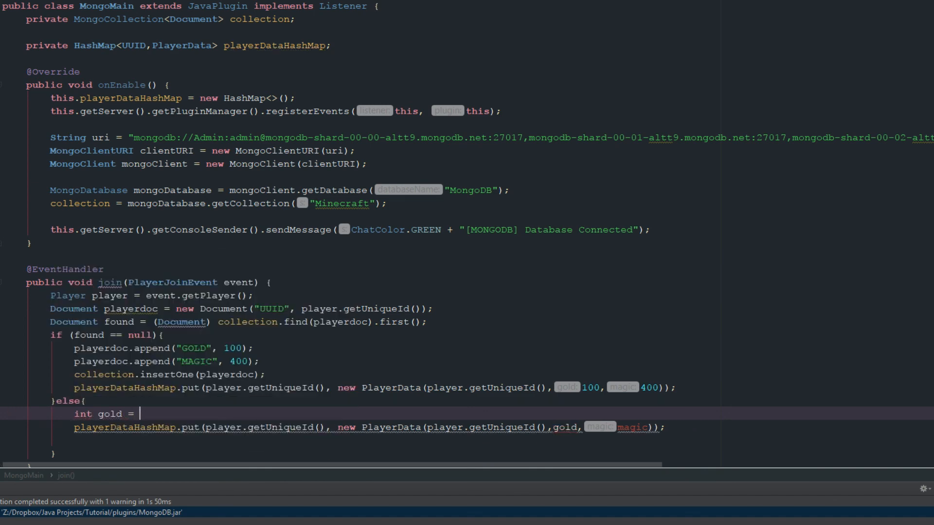
text(pl)
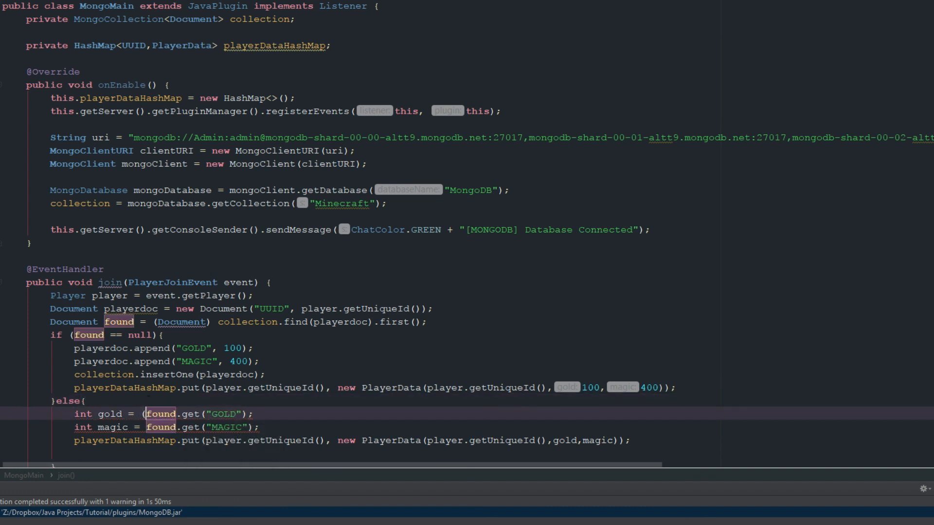
text(getI)
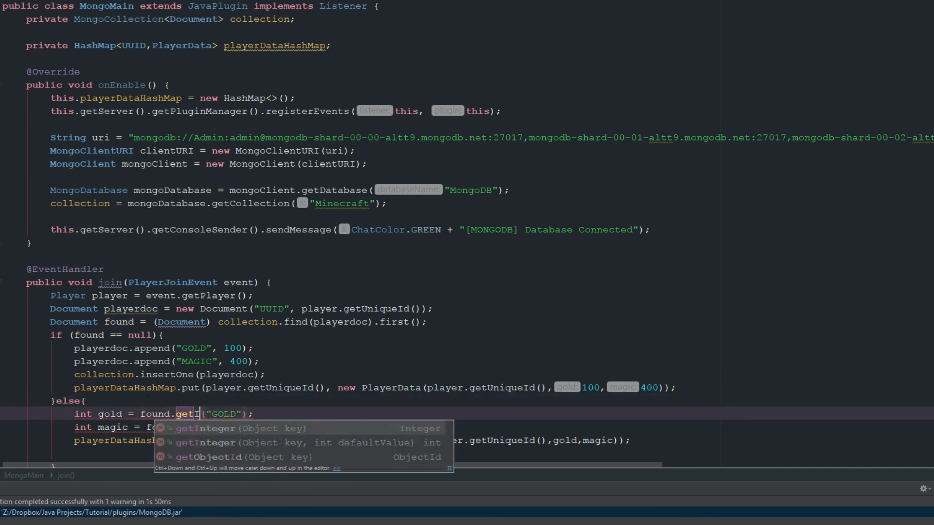
click(205, 428)
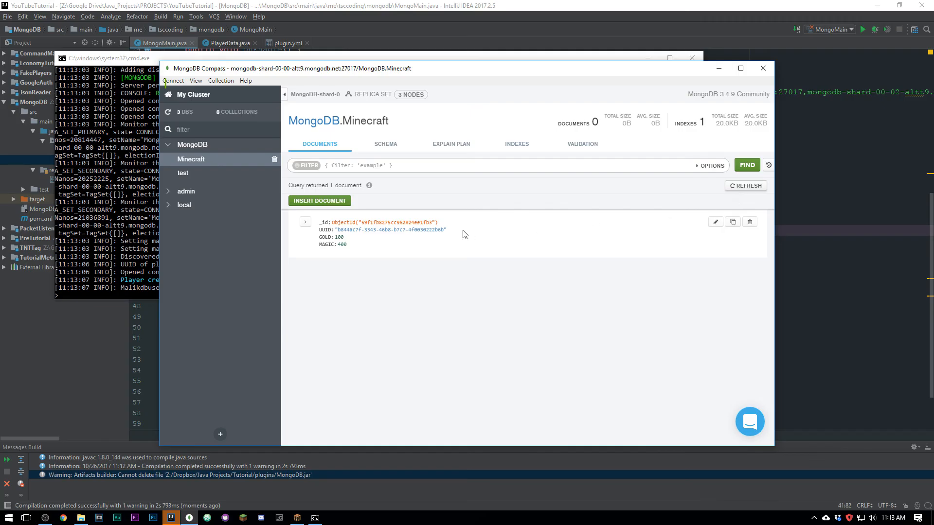
Inspect the inserted GOLD 100 / MAGIC 400 document in Compass and reconnect the Minecraft client
drag(371, 230, 445, 230)
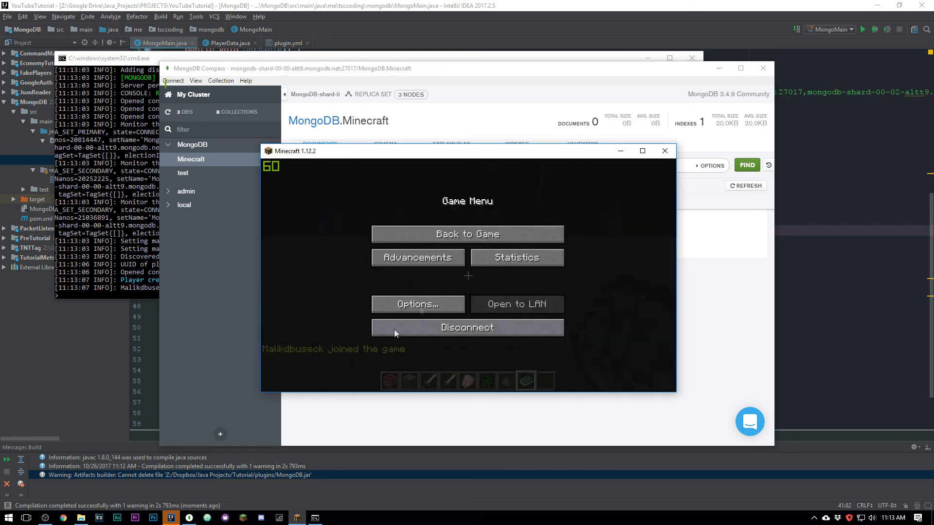
click(467, 327)
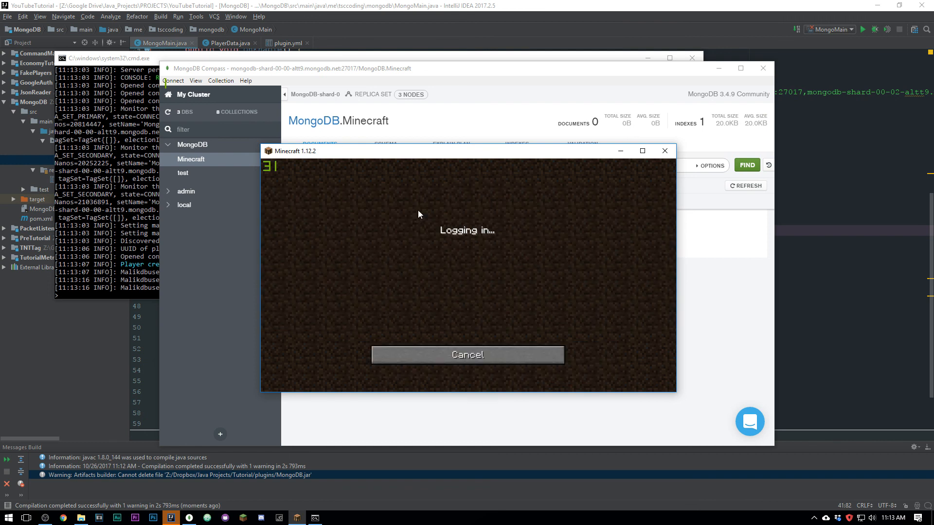